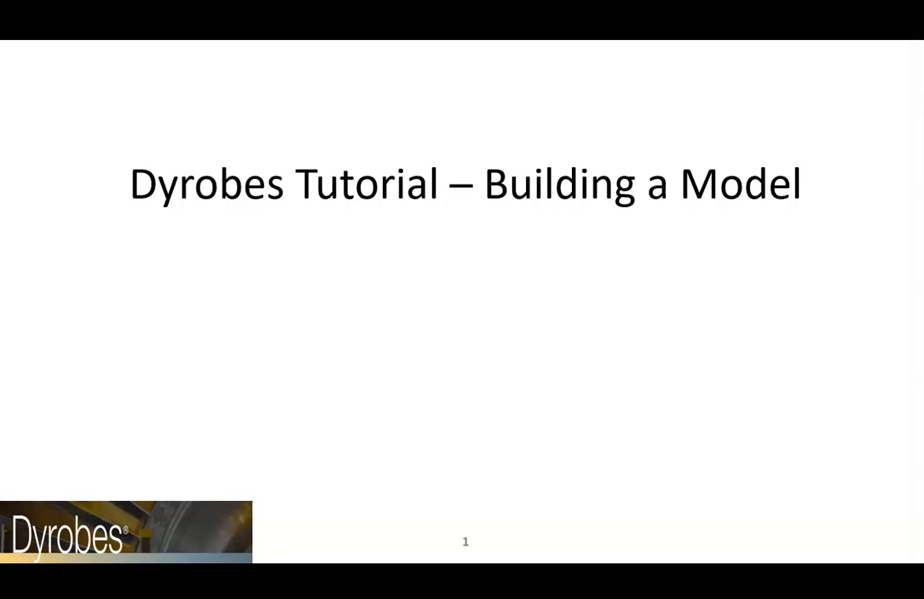
- Advance the PowerPoint tutorial past the title slide toward the shaft drawing
key("Right")
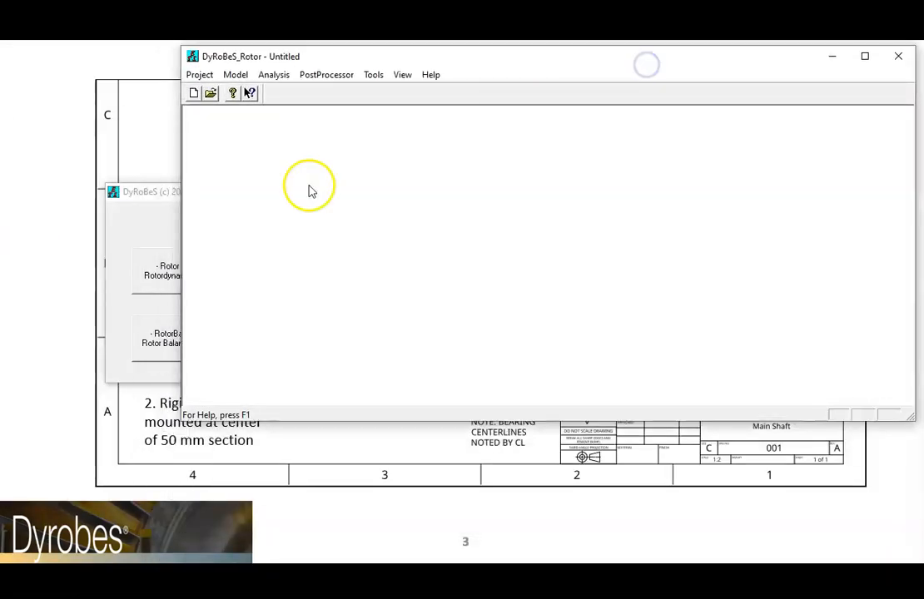
mouse_move(183, 420)
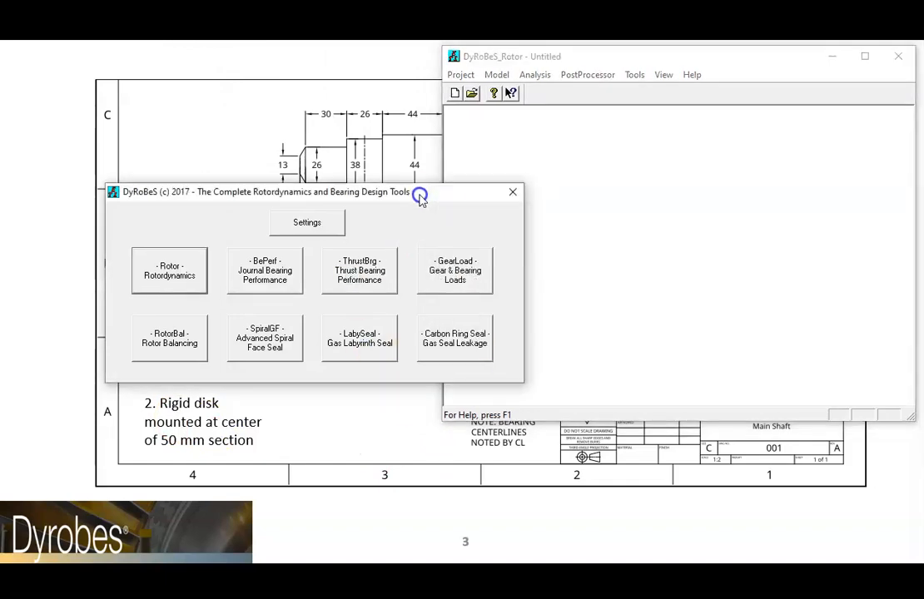
- Close the DyRoBeS tools launcher, keeping the untitled Rotor window open
left_click(512, 192)
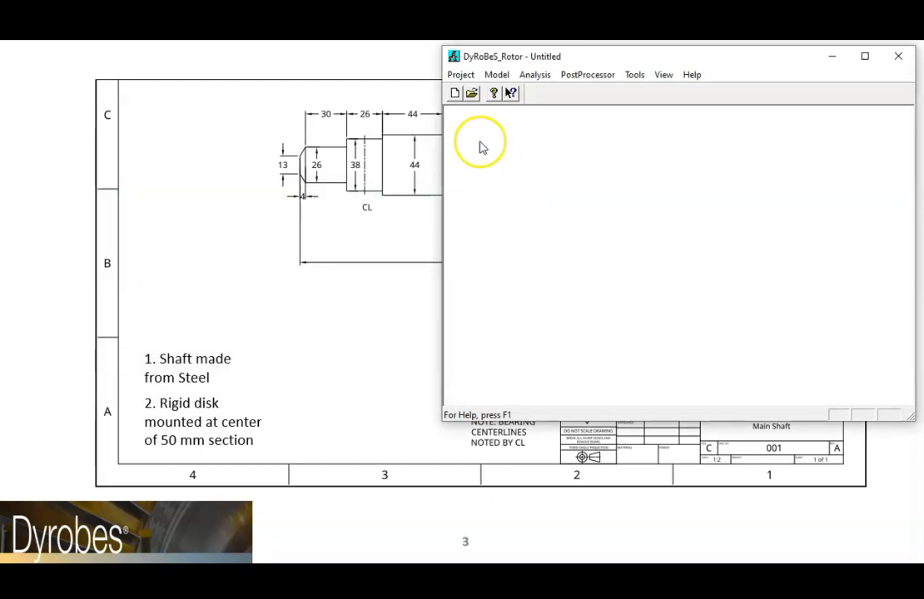
- Open the Data Editor and set System Units to Engineering Metric (s, mm, N, kg)
left_click(495, 74)
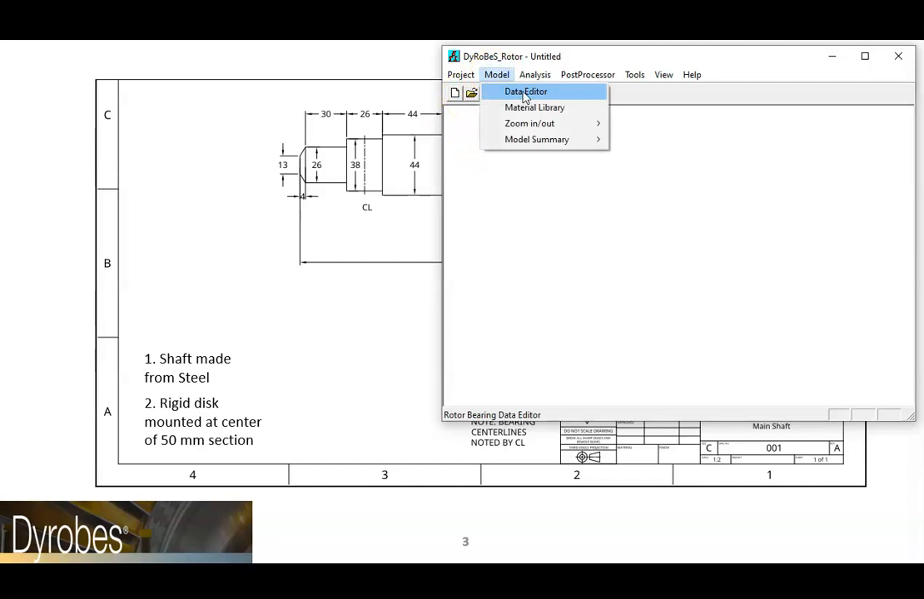
mouse_move(527, 92)
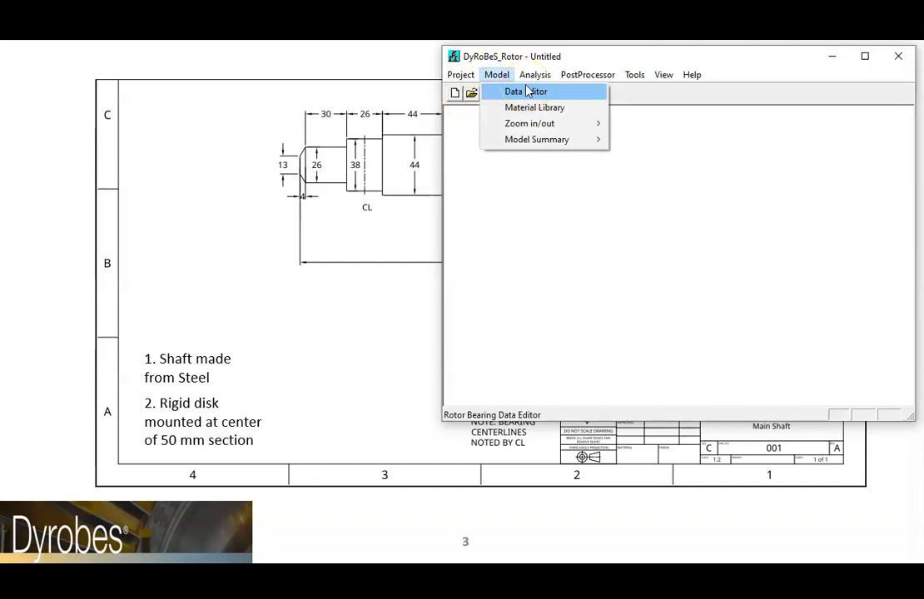
left_click(528, 91)
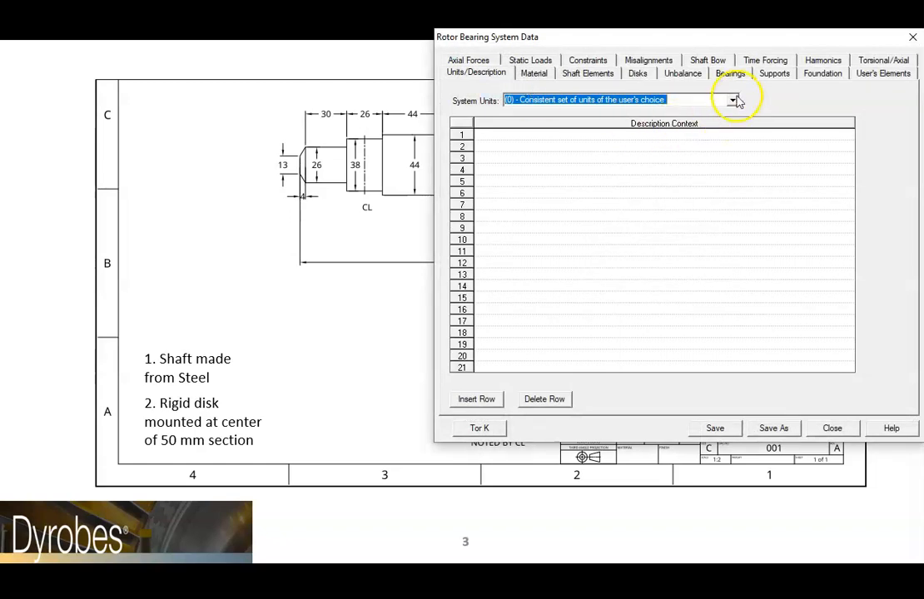
left_click(731, 99)
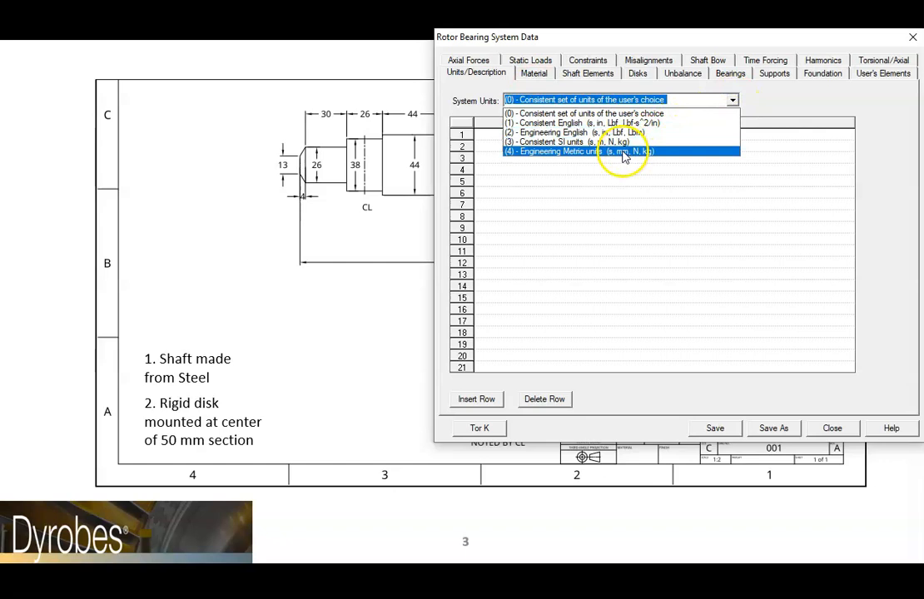
left_click(608, 151)
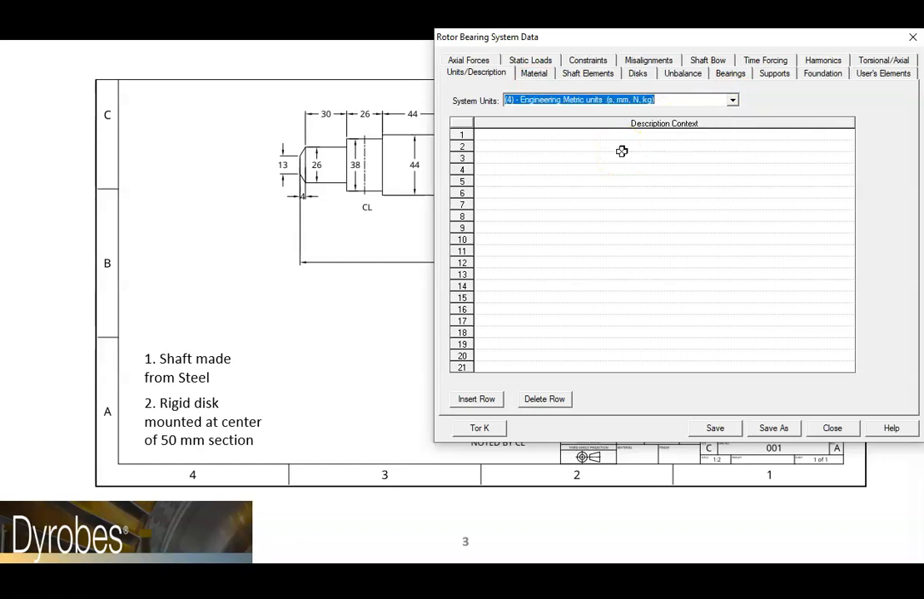
mouse_move(613, 133)
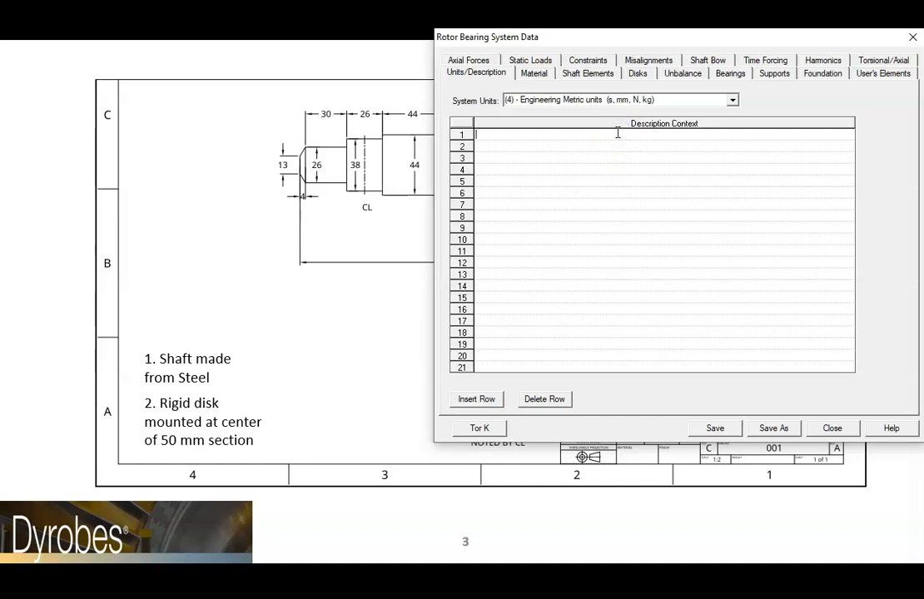
- Enter the description 'Model of an example shaft'
type("Model of an")
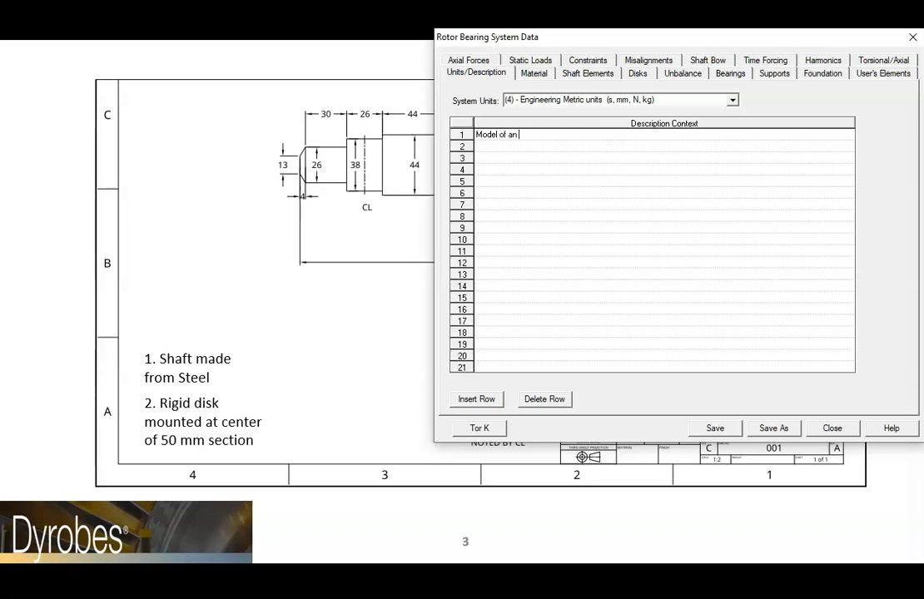
type("example sha")
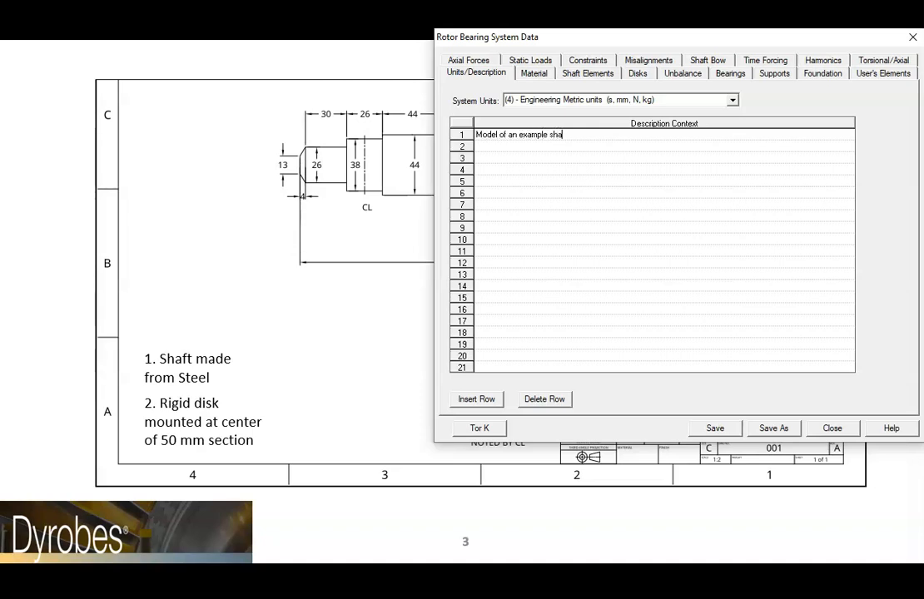
type("ft")
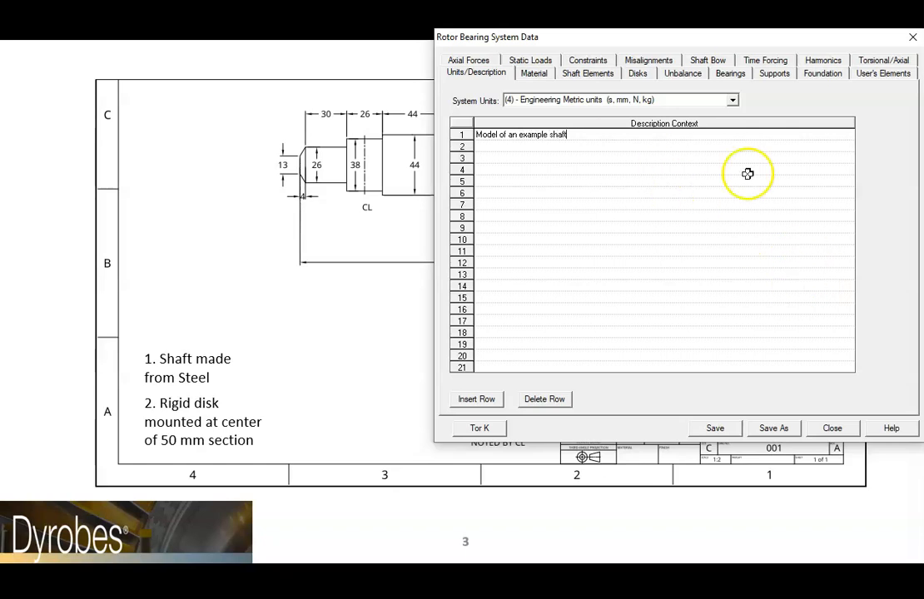
- Load Typical Steel from the material library into material 1
left_click(533, 74)
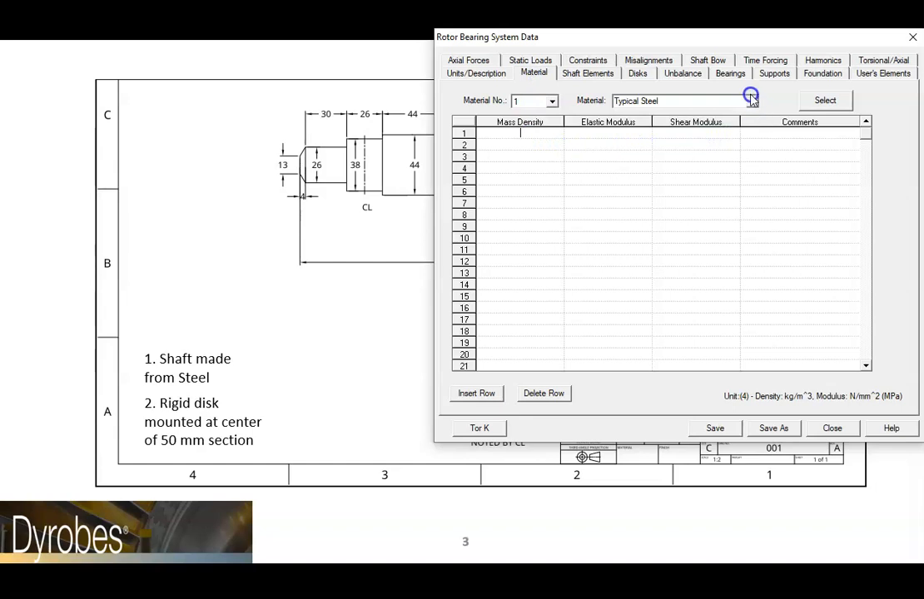
left_click(749, 99)
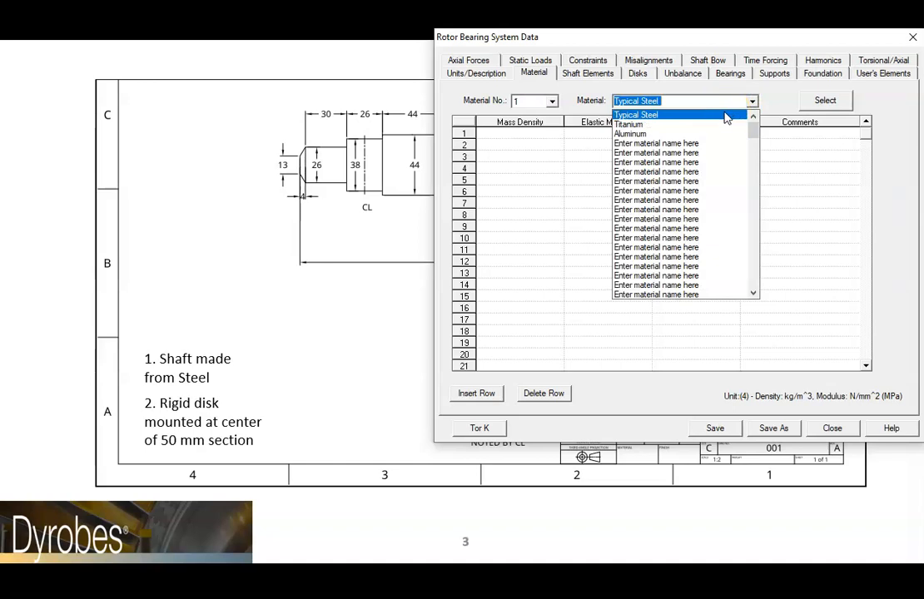
left_click(637, 115)
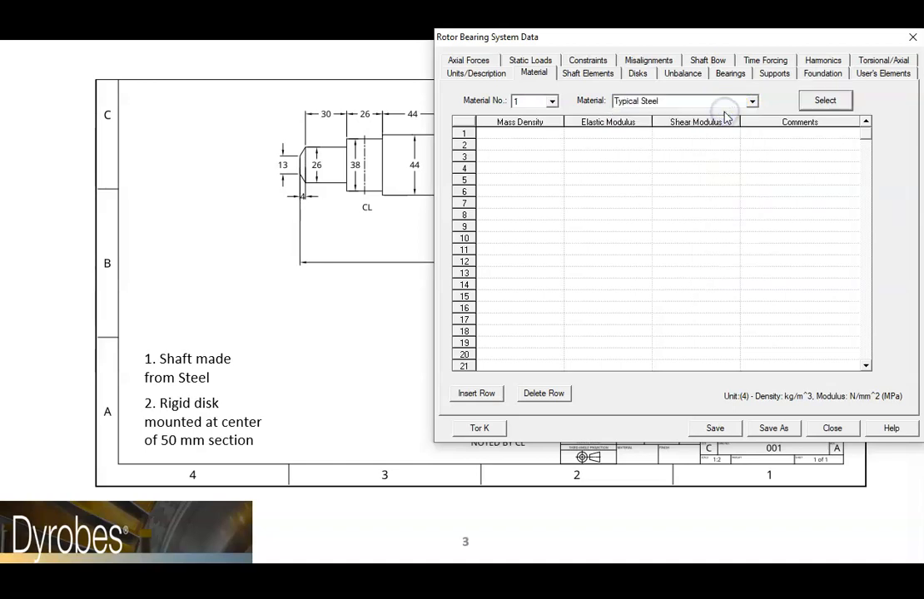
left_click(824, 100)
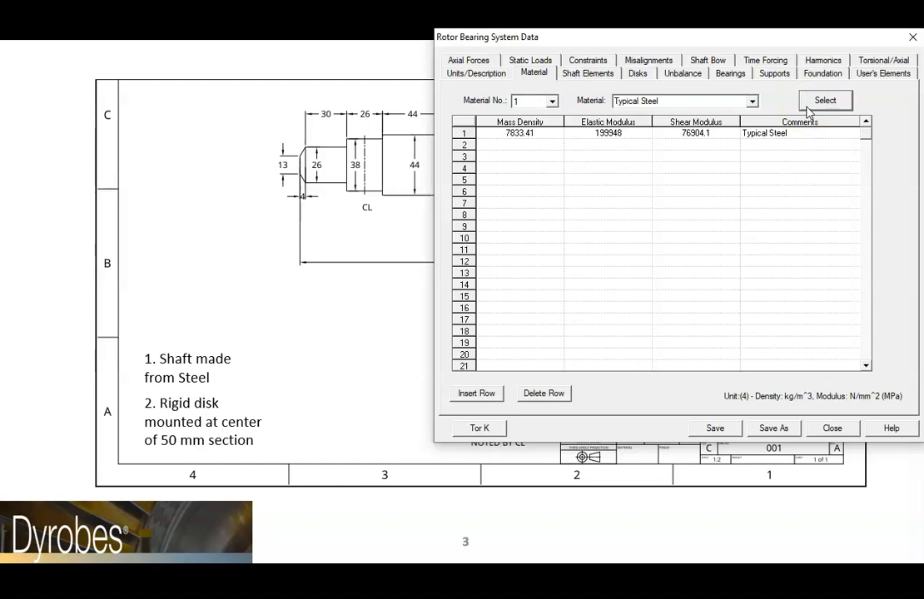
mouse_move(594, 73)
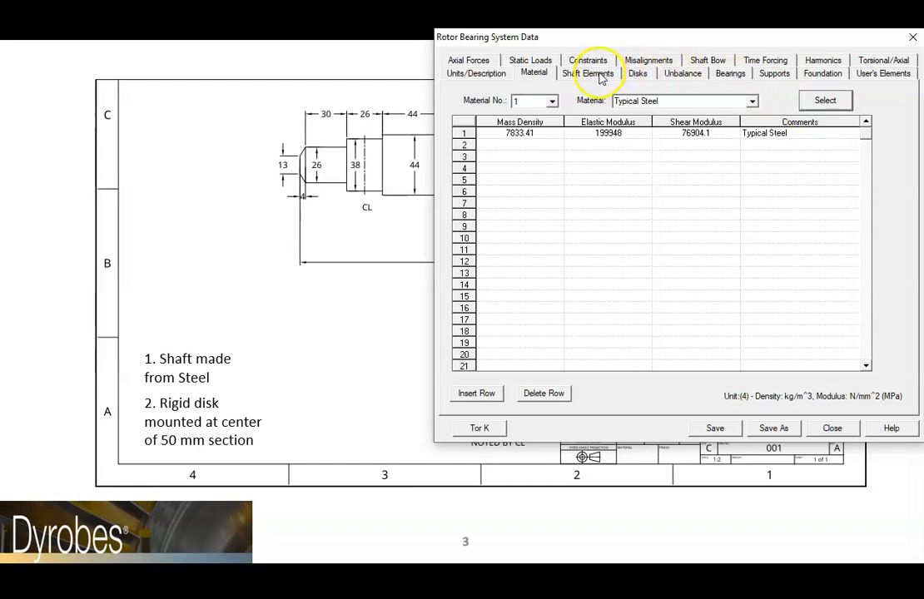
- Fill shaft element rows 1–3: 4 mm at 13 mm, then 15 mm at 26 mm twice
left_click(588, 73)
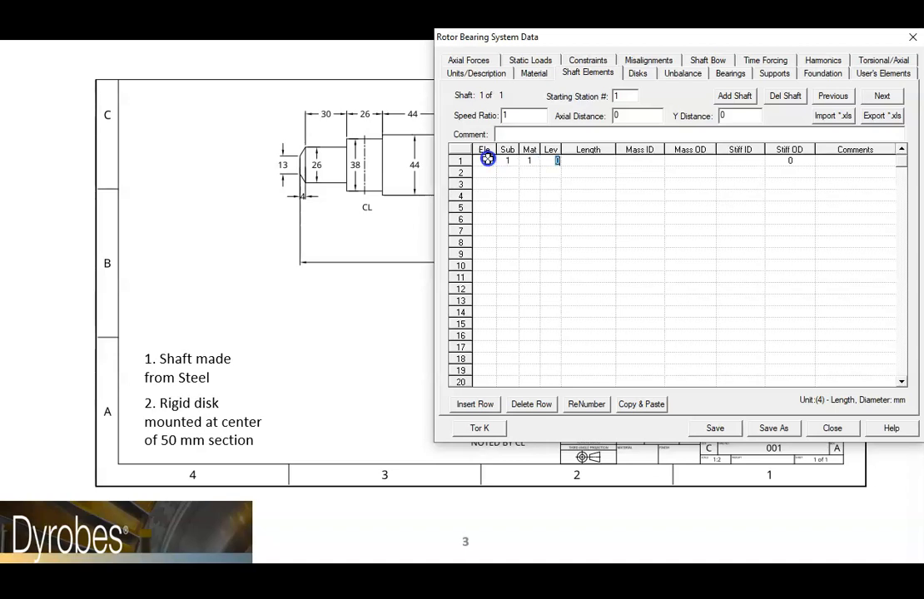
type("4")
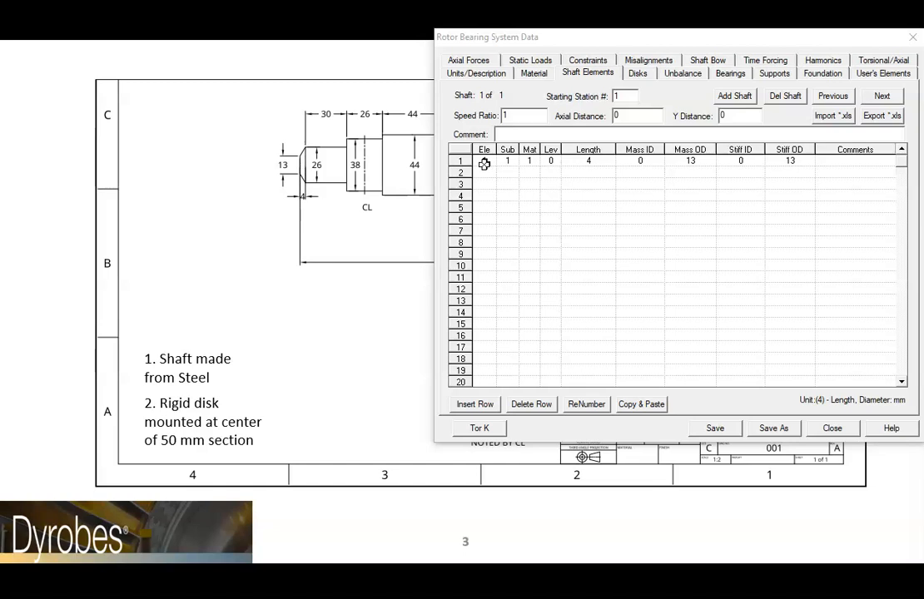
left_click(484, 172)
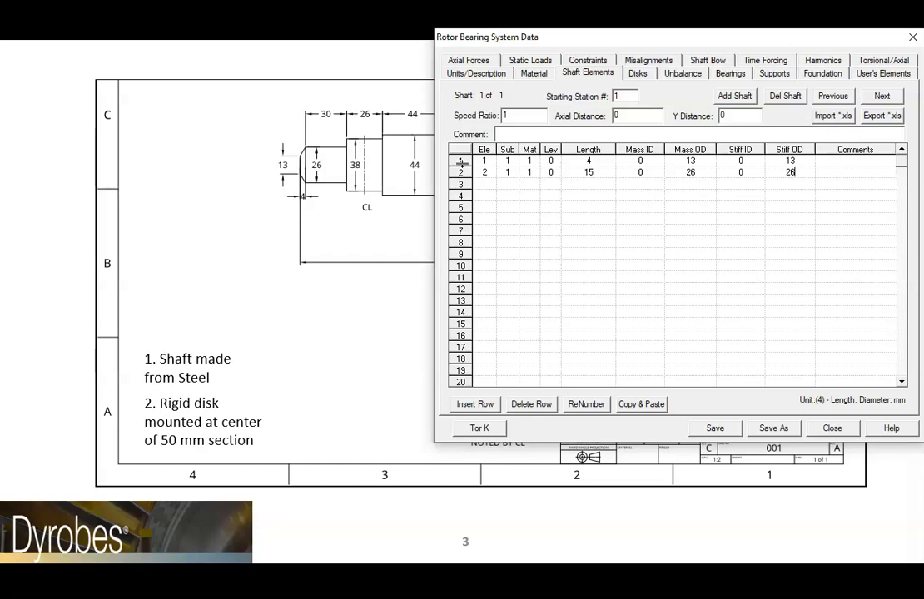
left_click(484, 184)
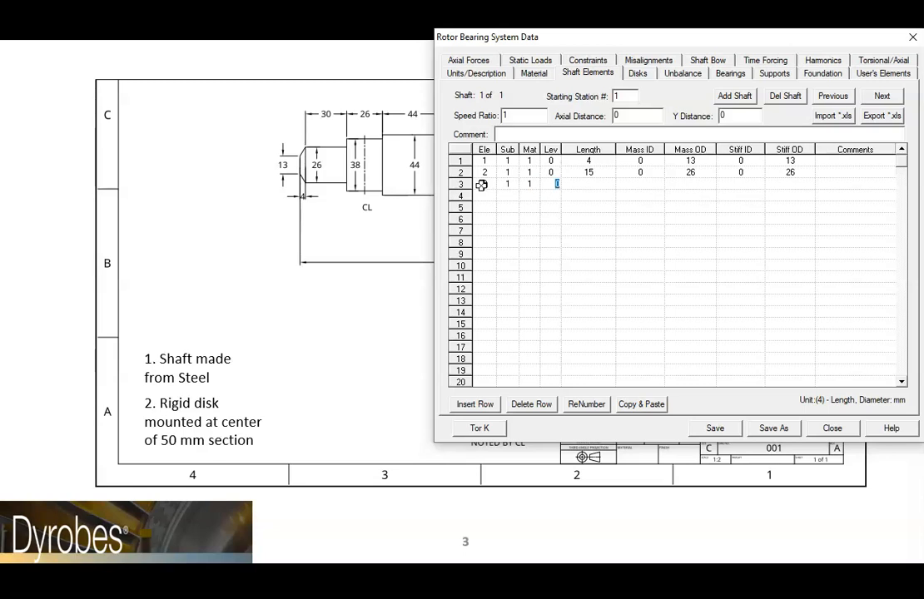
type("15")
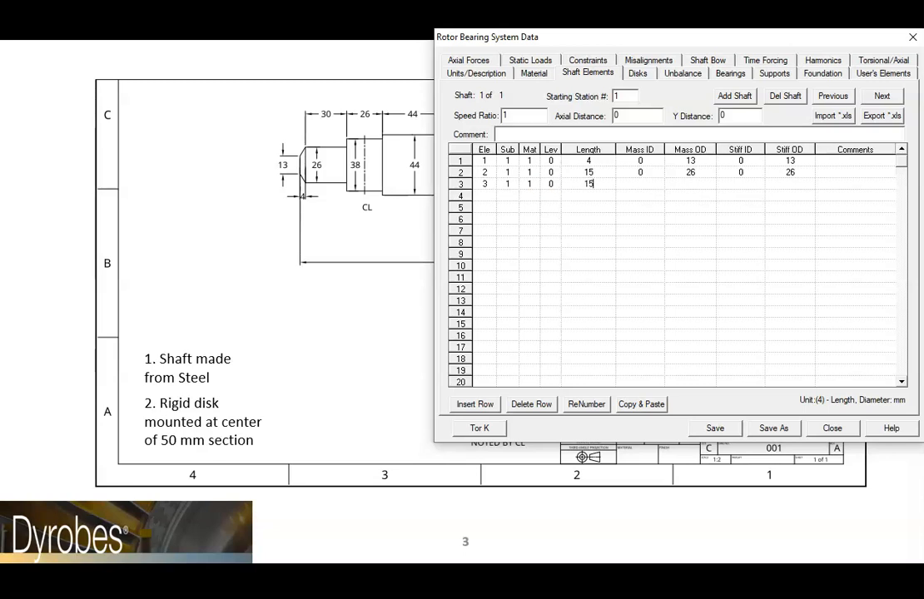
type("26")
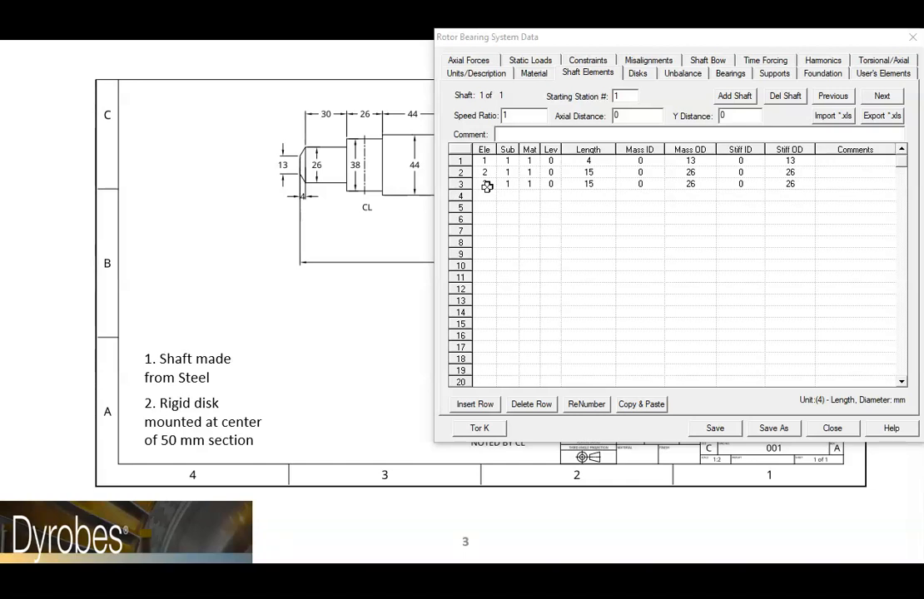
- Close the data editor and save the three-element shaft data
left_click(832, 428)
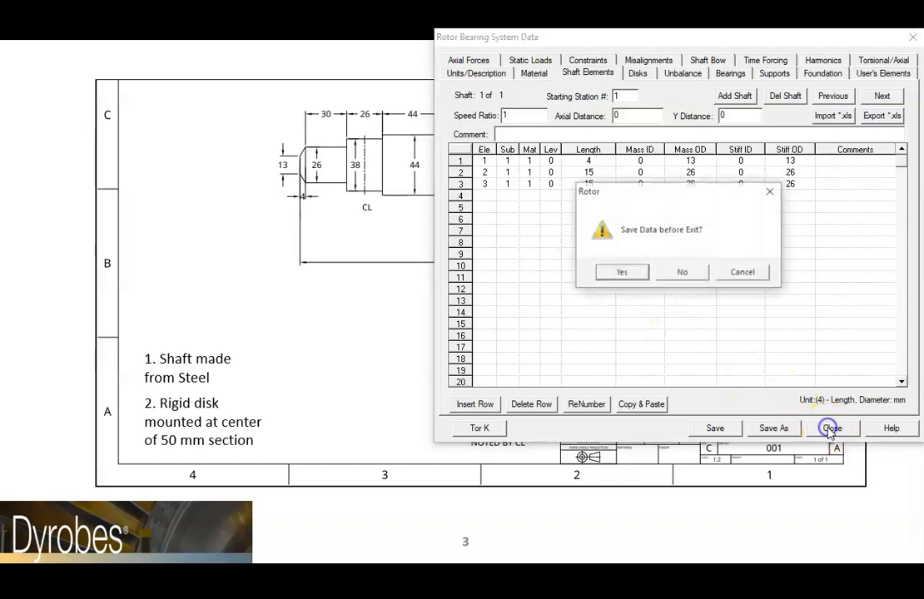
mouse_move(620, 272)
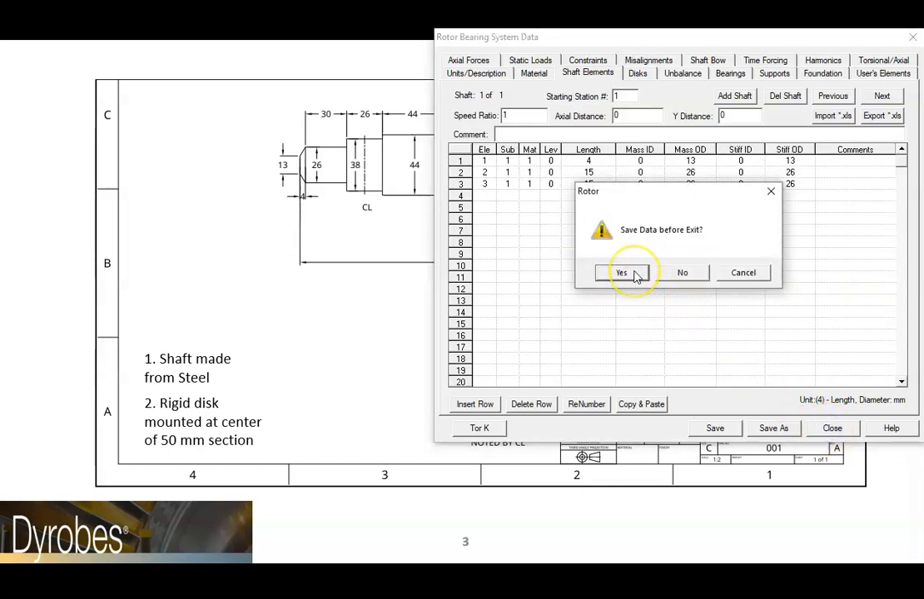
left_click(621, 272)
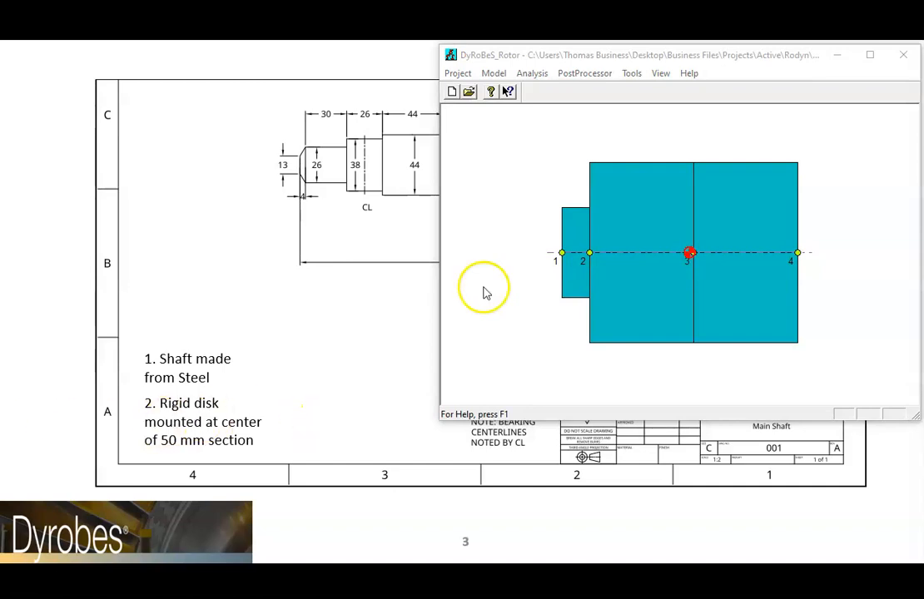
left_click(494, 74)
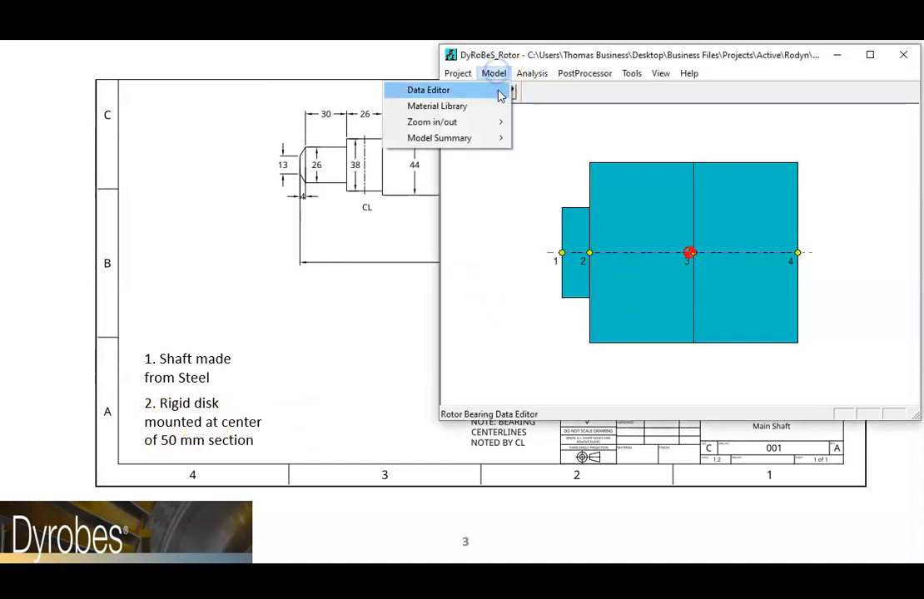
- Add shaft element 4 with length 26 mm and diameter 38 mm
left_click(427, 89)
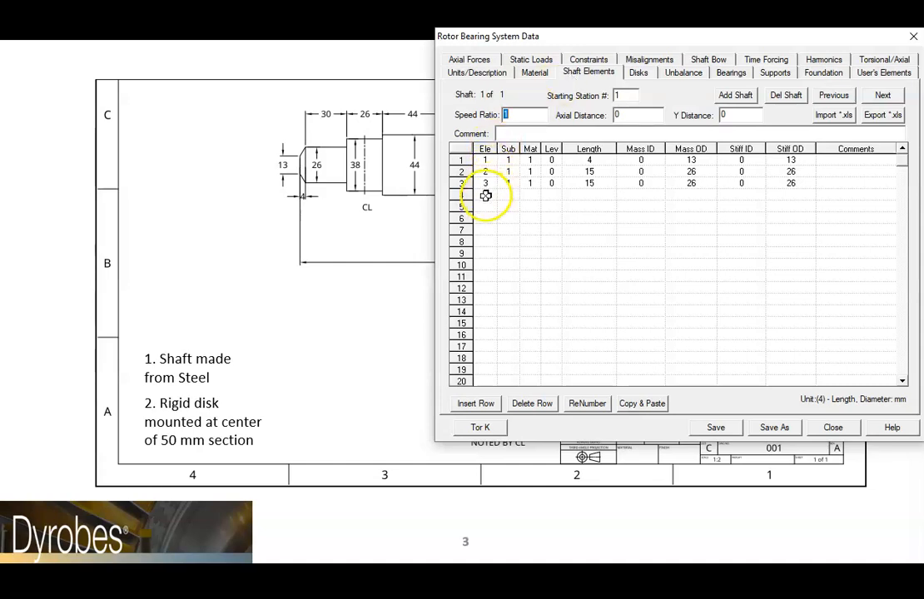
left_click(485, 195)
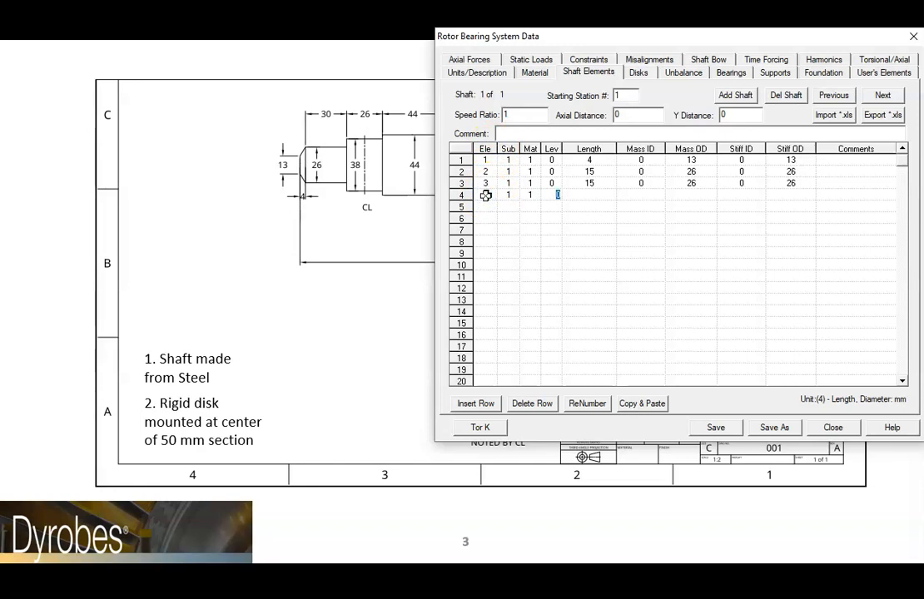
type("26")
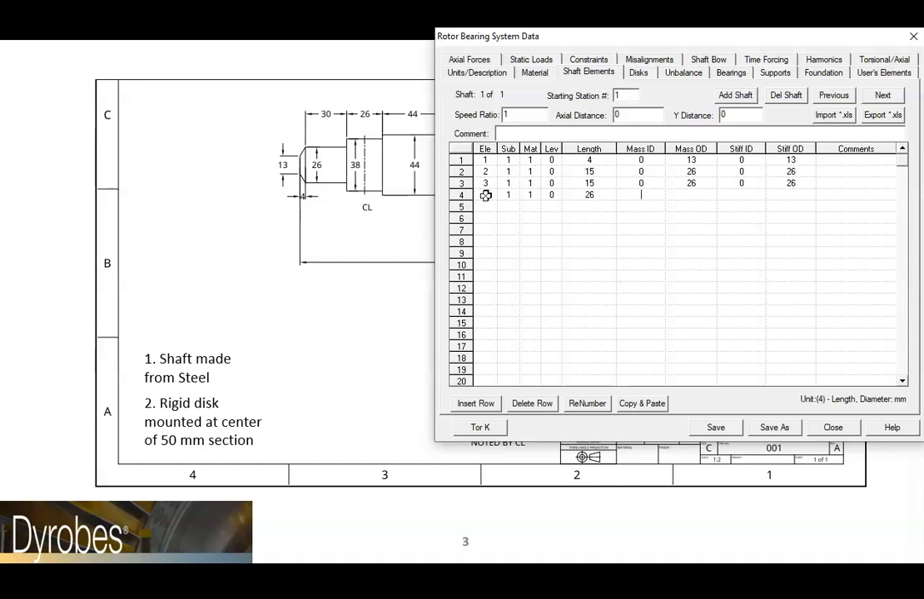
type("38")
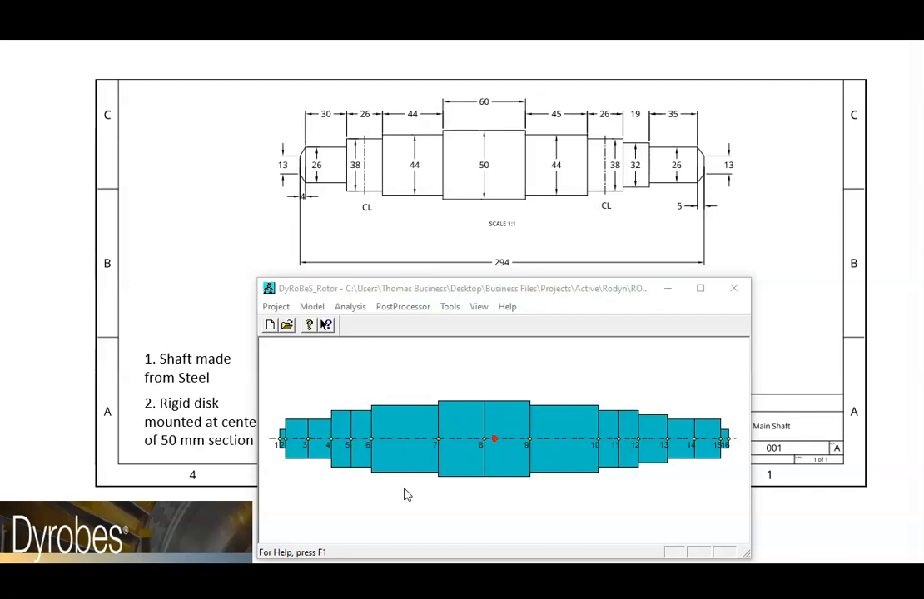
- Open the Model menu over the drawn 16-station shaft
left_click(312, 306)
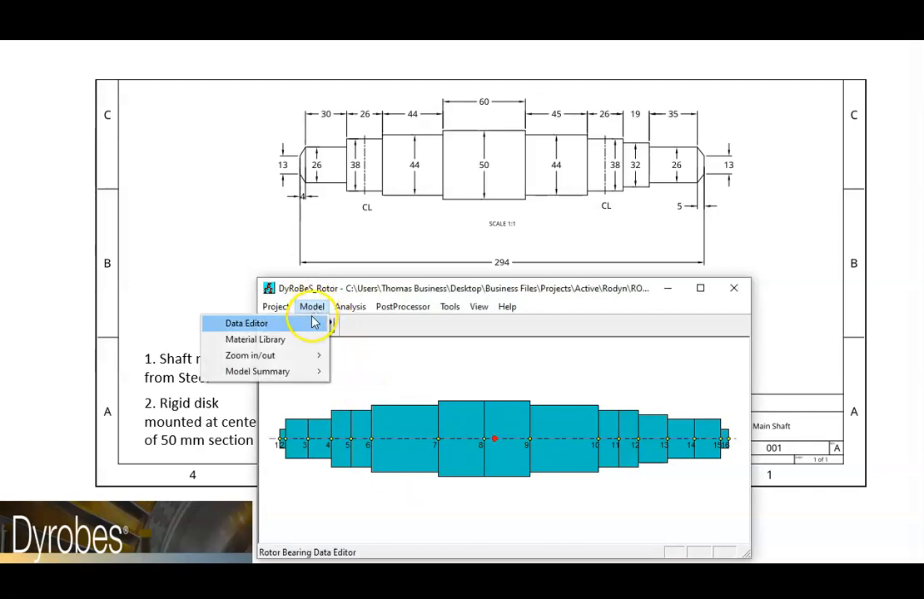
- Reopen the Data Editor's shaft element table showing all fifteen elements
left_click(246, 323)
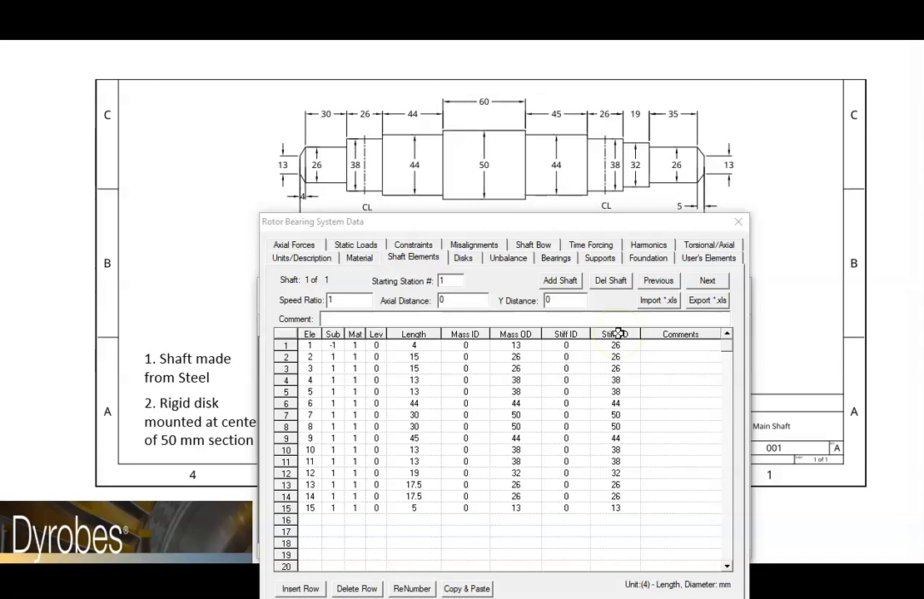
- Give element 15 a sub-element value of -1 and mass diameter 26
left_click(603, 346)
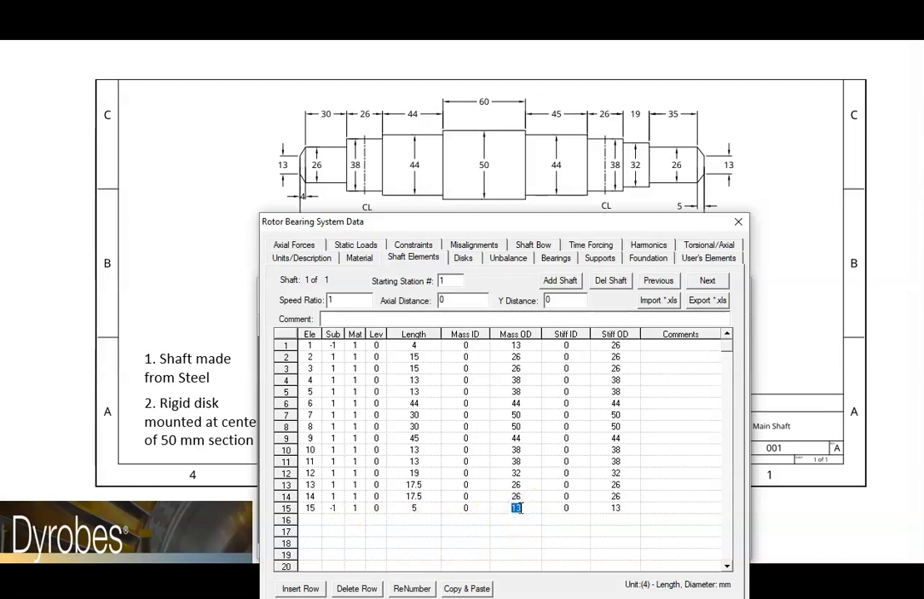
type("26")
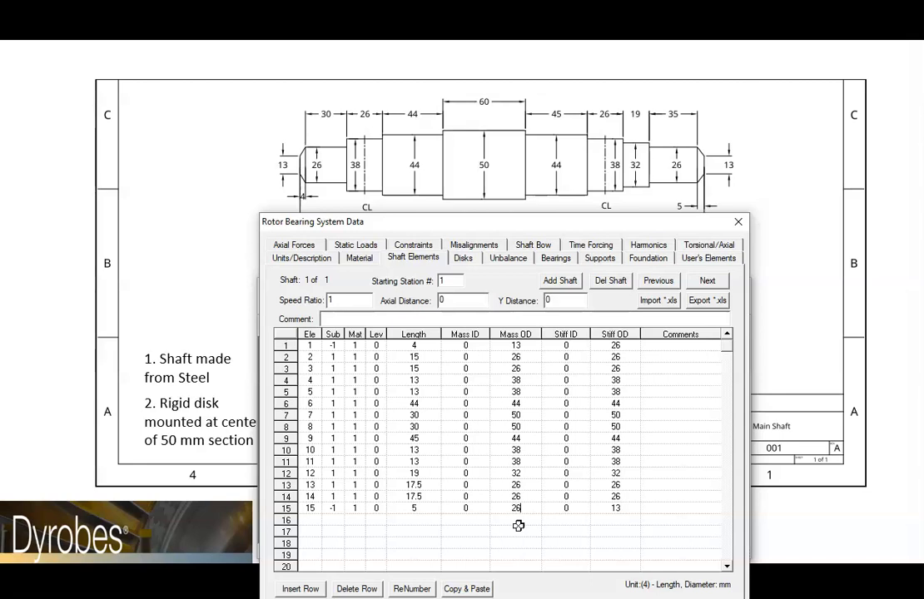
mouse_move(555, 559)
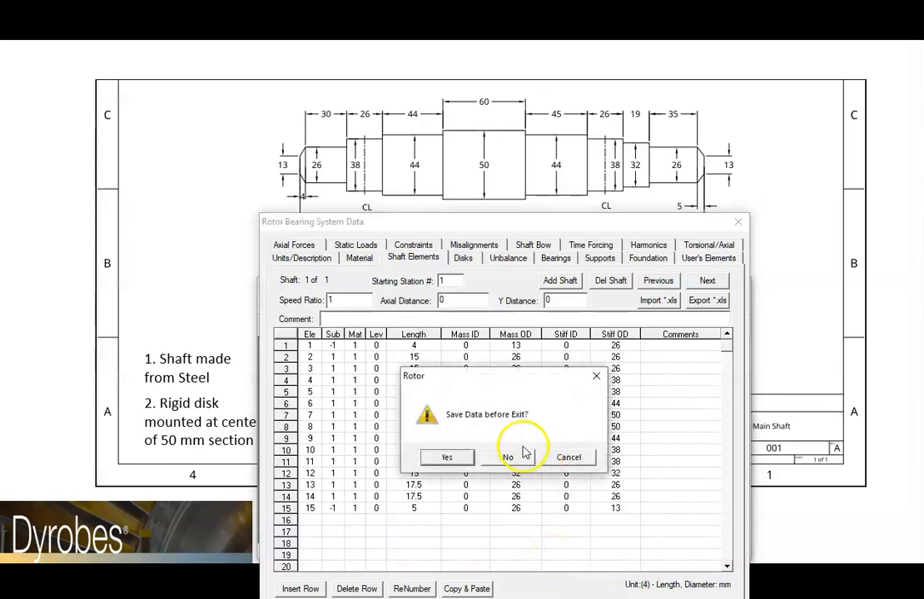
- Close the data editor and save the tapered-end element edits
left_click(507, 457)
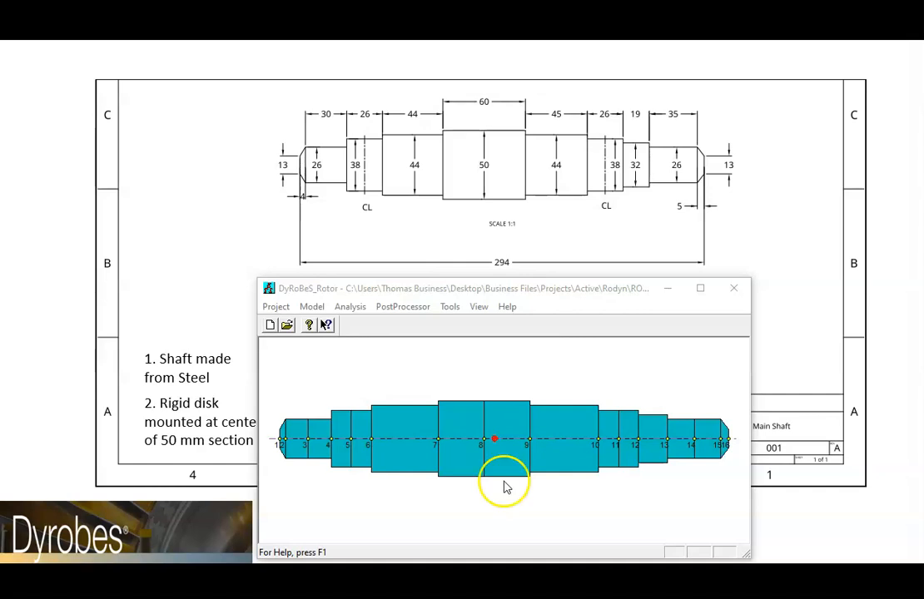
- Enter a rigid disk at station 8 with 14 kg mass and save it
left_click(312, 306)
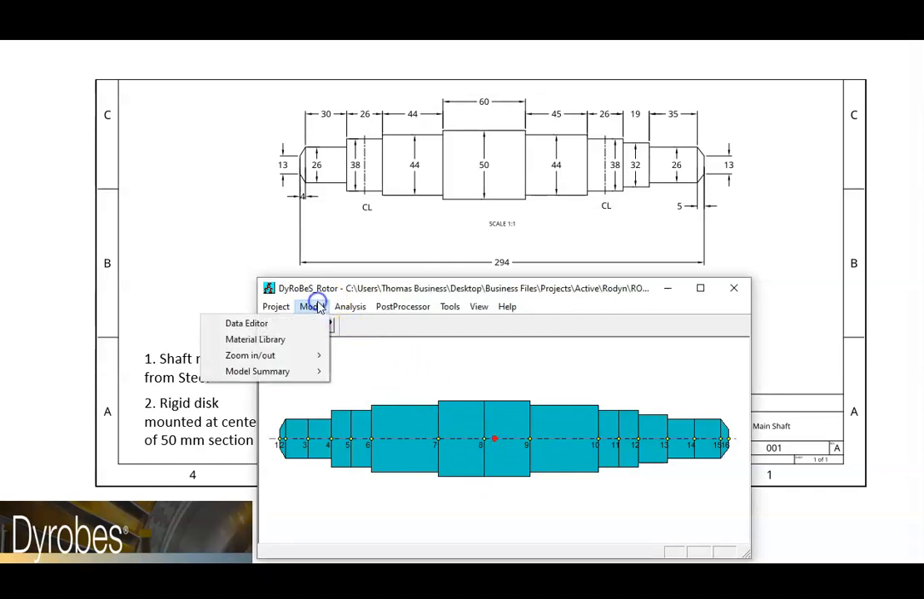
left_click(246, 323)
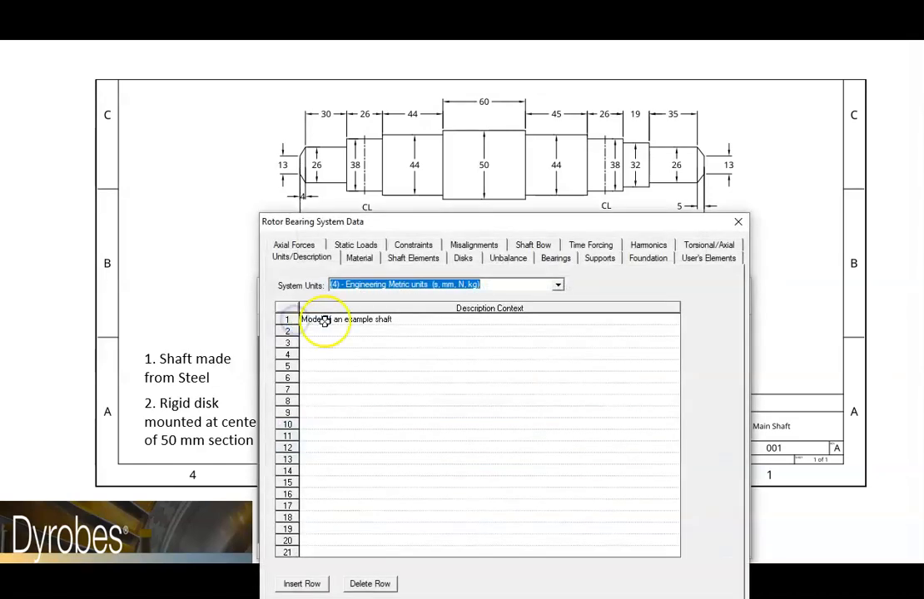
left_click(463, 257)
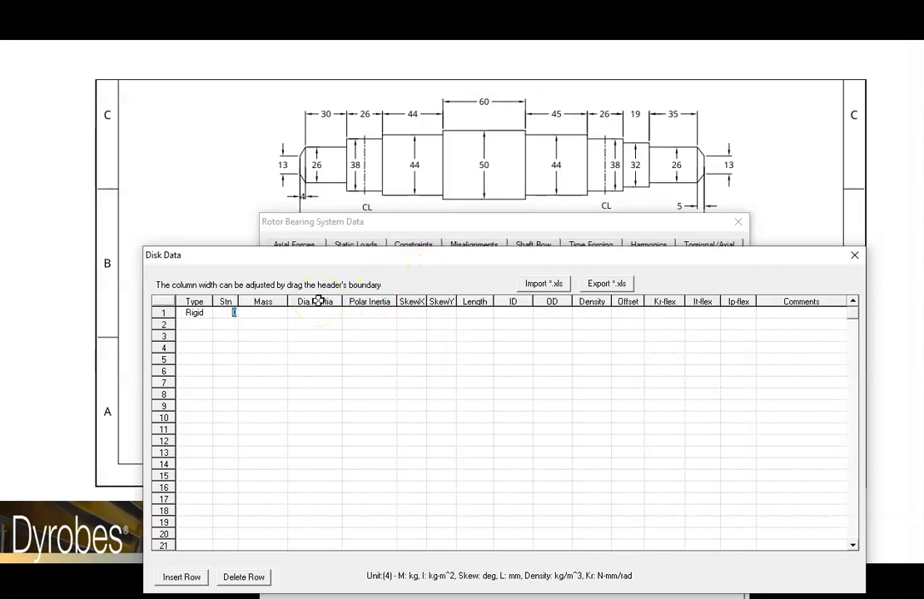
type("8")
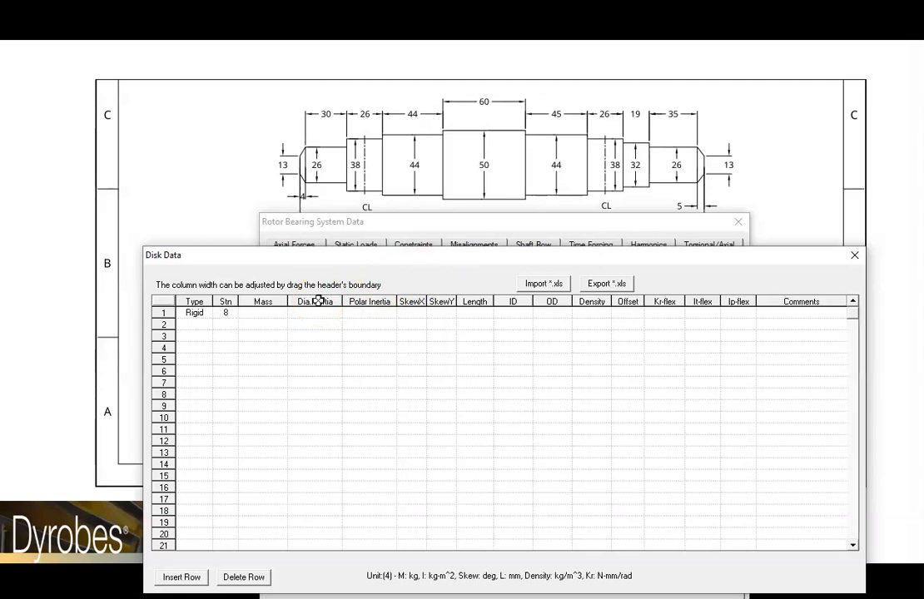
type("14")
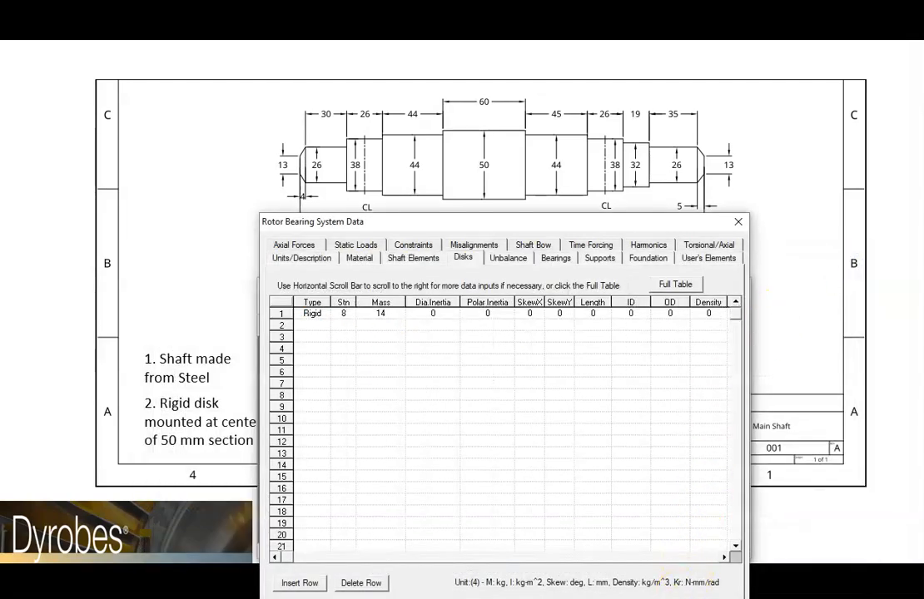
left_click(736, 222)
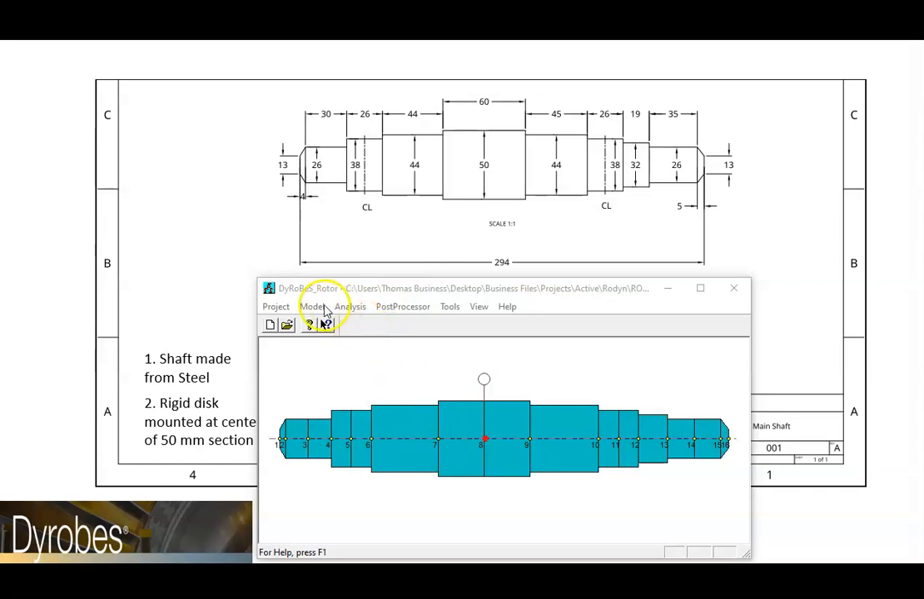
- Place bearing 1 at station 5 with Kxx and Kyy of 88000 N/mm
left_click(311, 306)
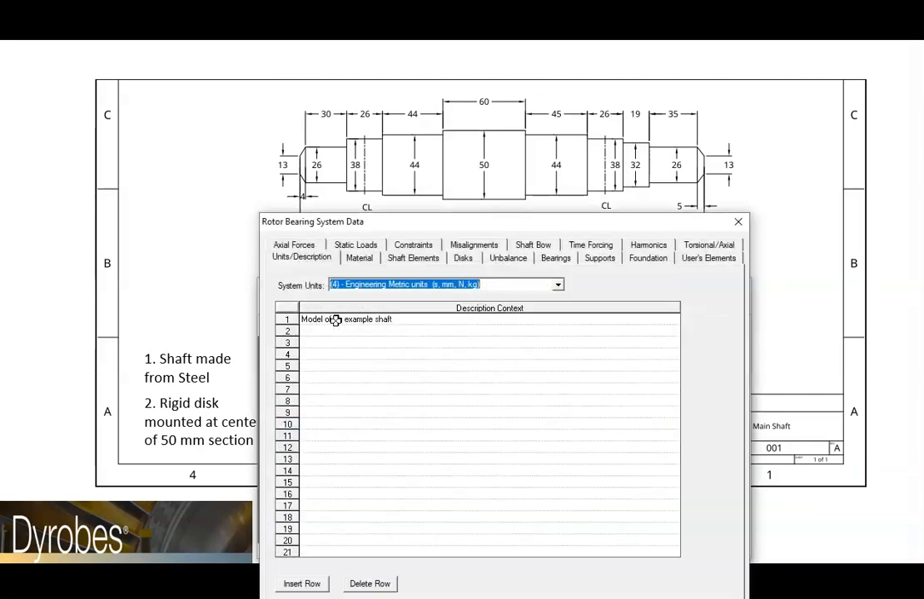
left_click(555, 258)
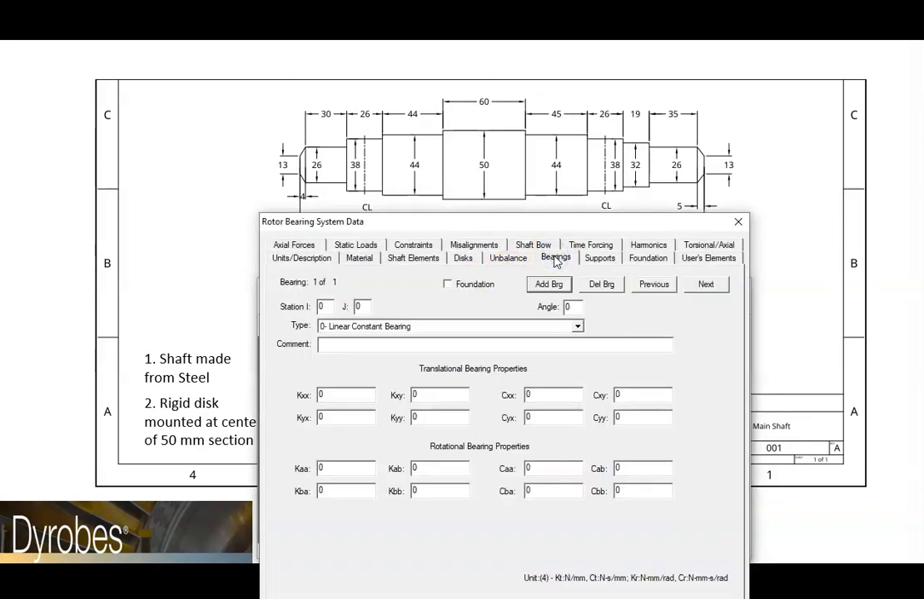
mouse_move(469, 230)
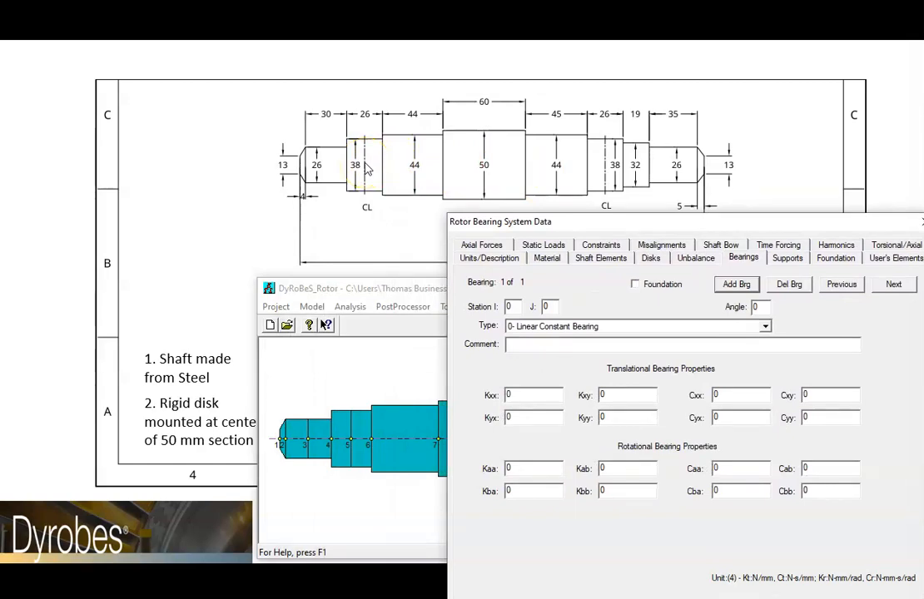
mouse_move(416, 242)
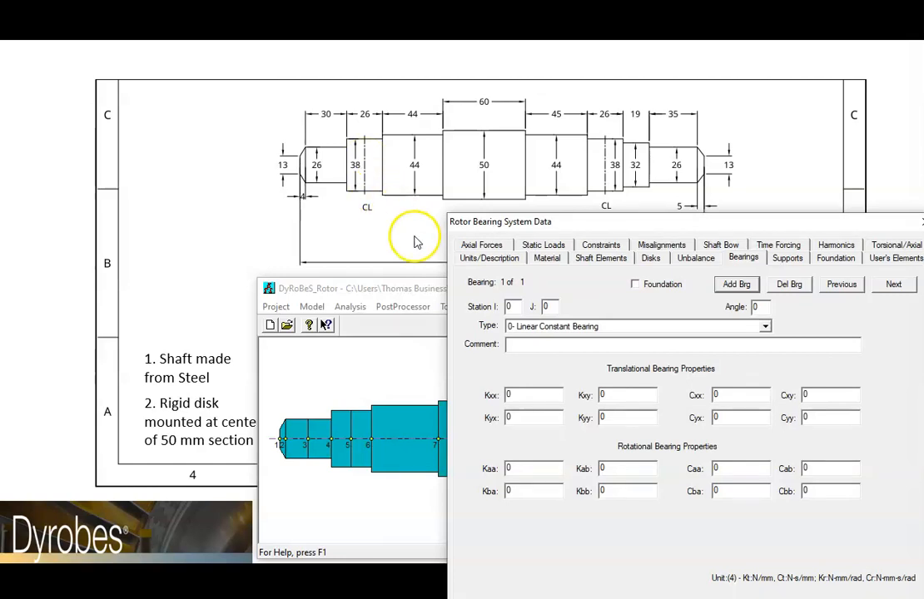
left_click(511, 306)
type("5")
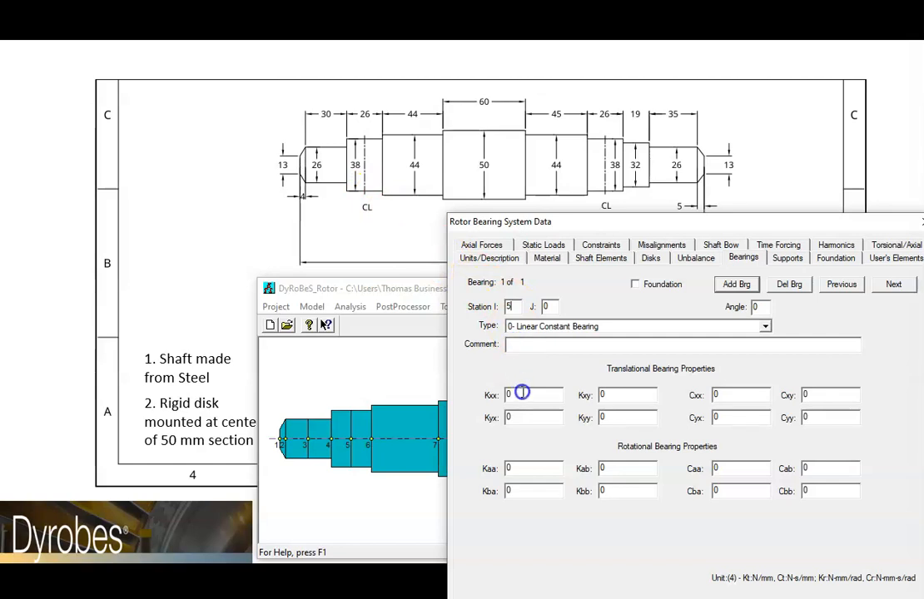
left_click(524, 394)
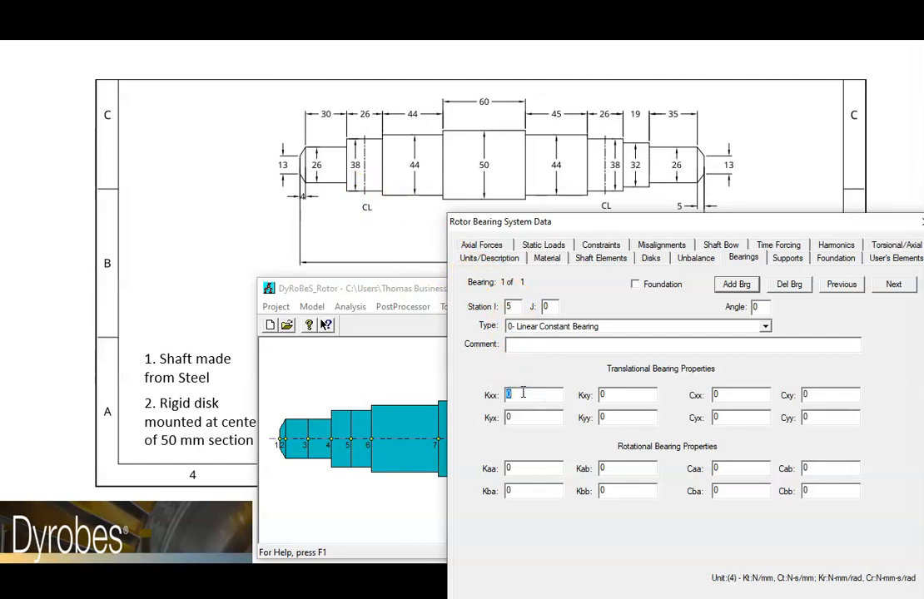
type("88000")
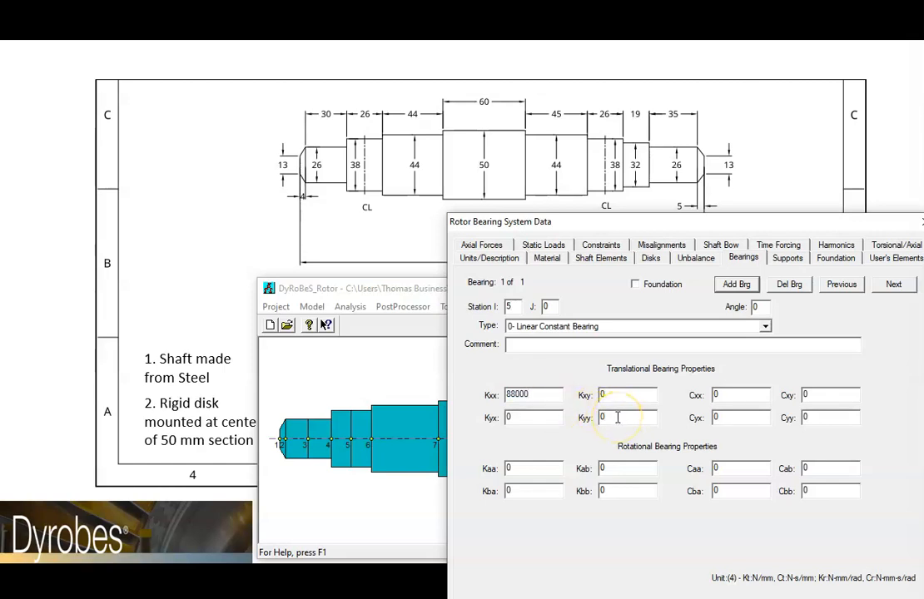
type("888")
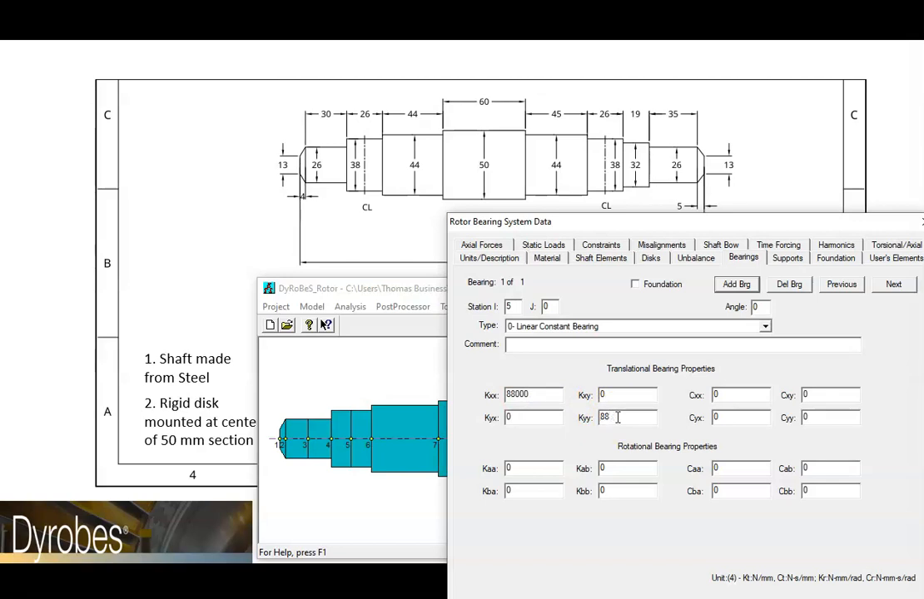
type("88000")
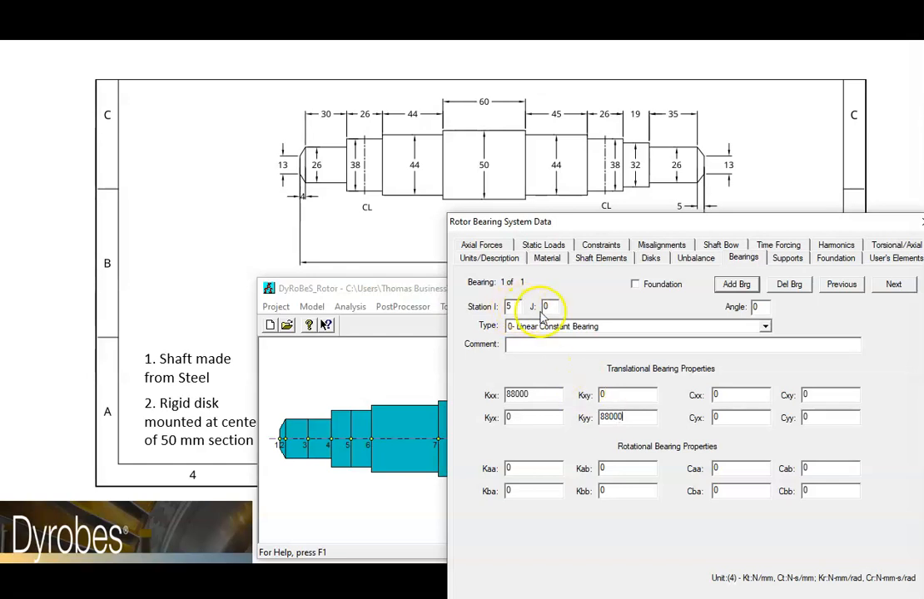
mouse_move(628, 308)
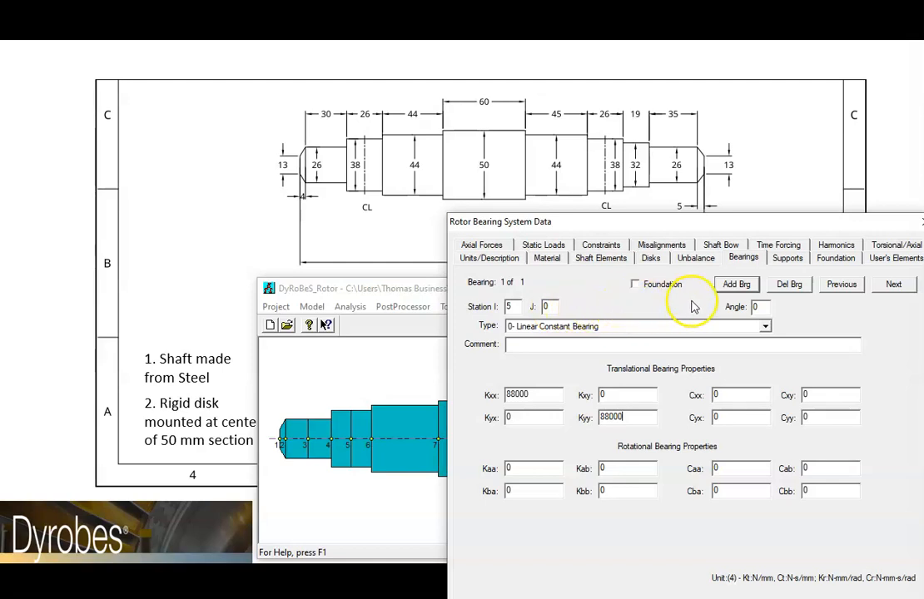
left_click(736, 285)
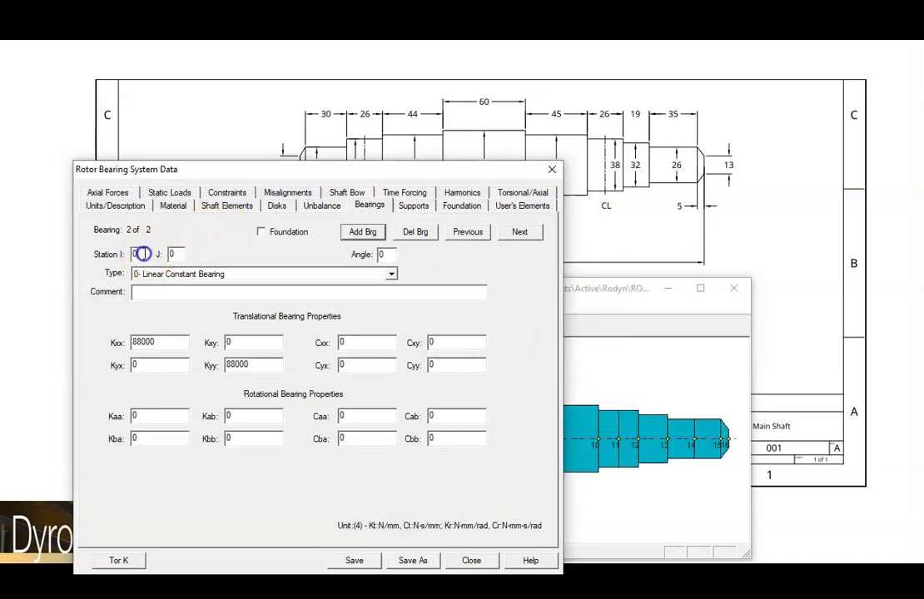
- Set the second bearing to station 11 and save the bearing data on close
type("11")
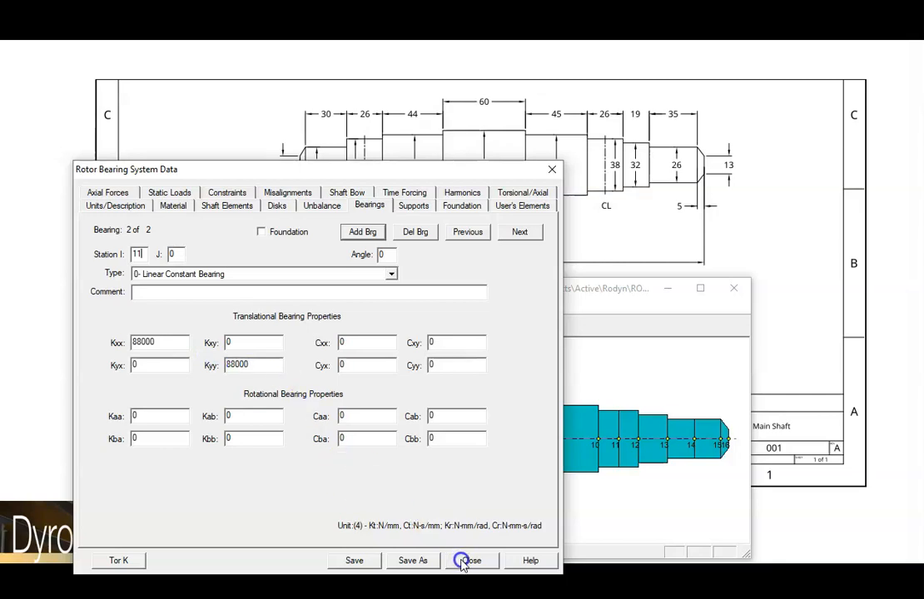
left_click(471, 560)
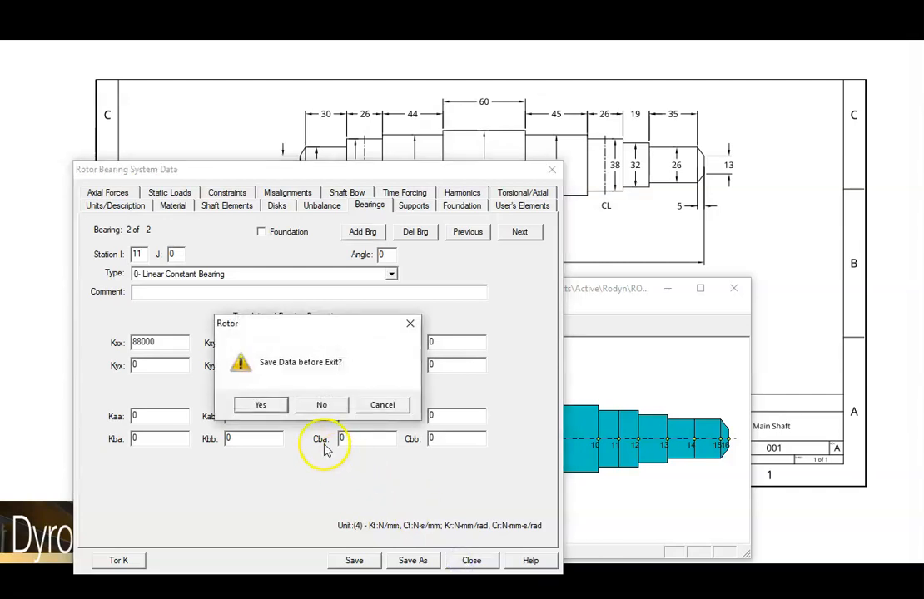
left_click(320, 405)
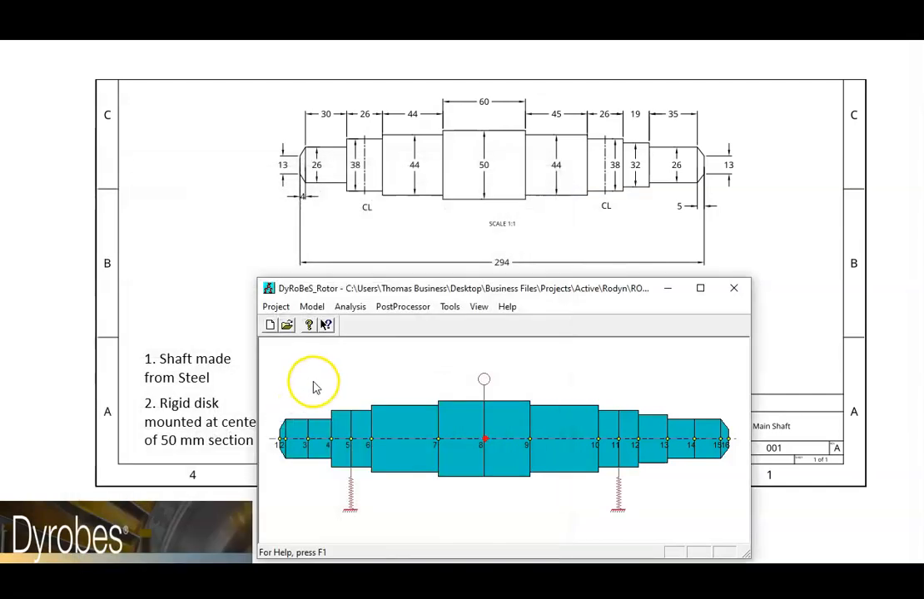
mouse_move(317, 389)
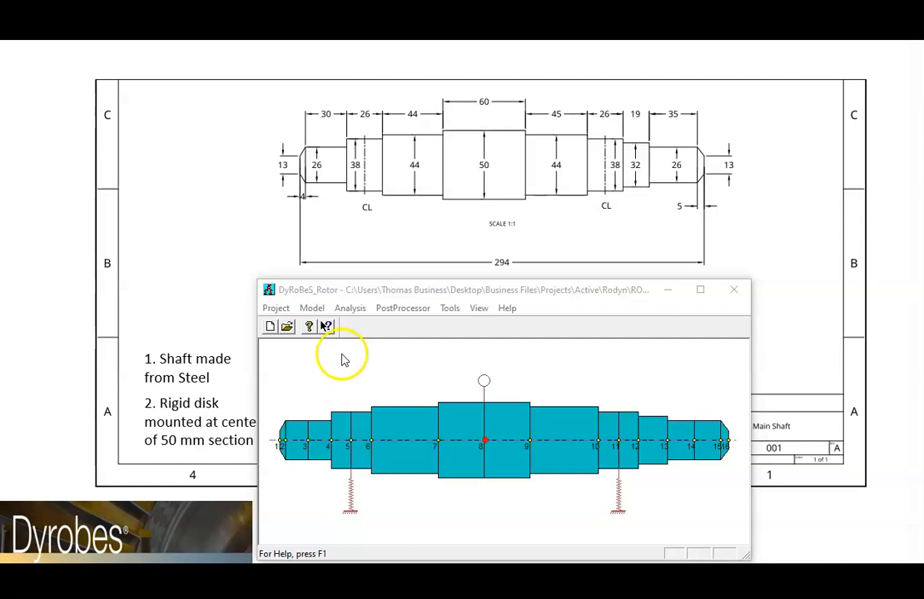
- Set up a lateral vibration analysis with '2 - Critical Speed Analysis' selected
left_click(349, 308)
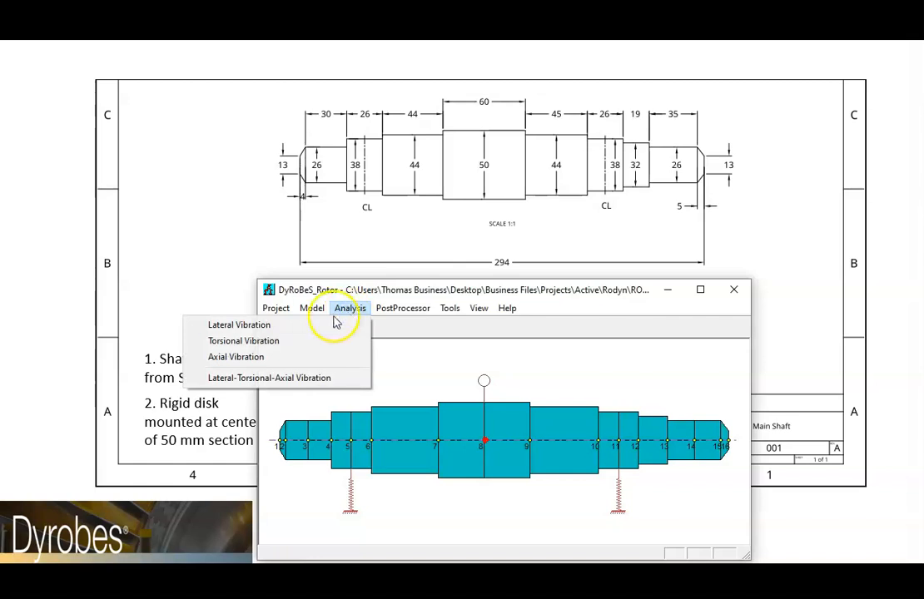
left_click(239, 325)
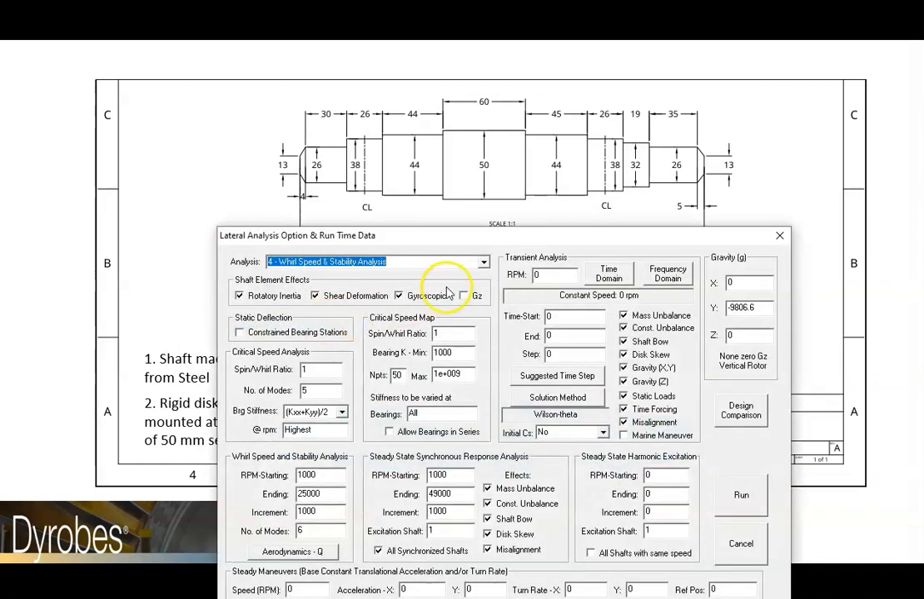
left_click(481, 261)
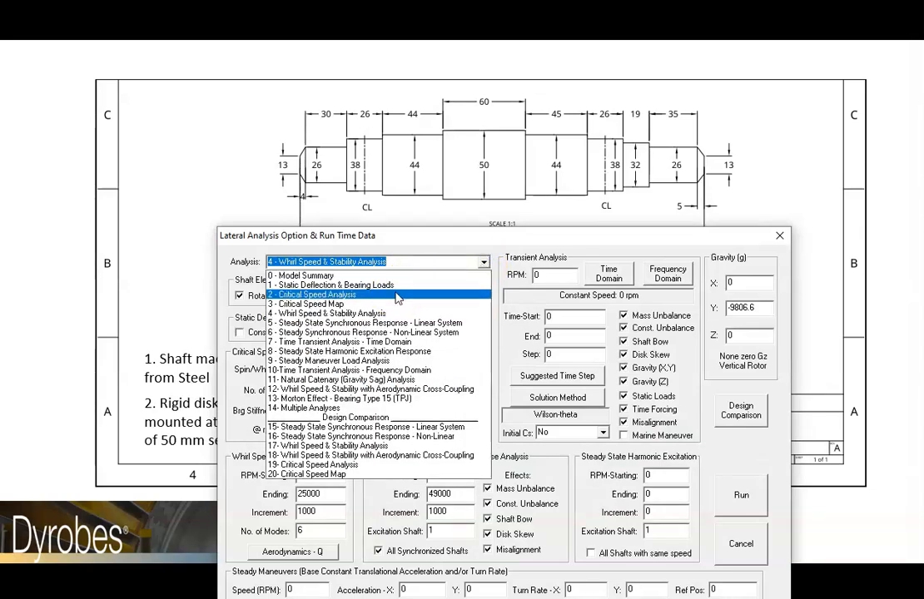
left_click(312, 294)
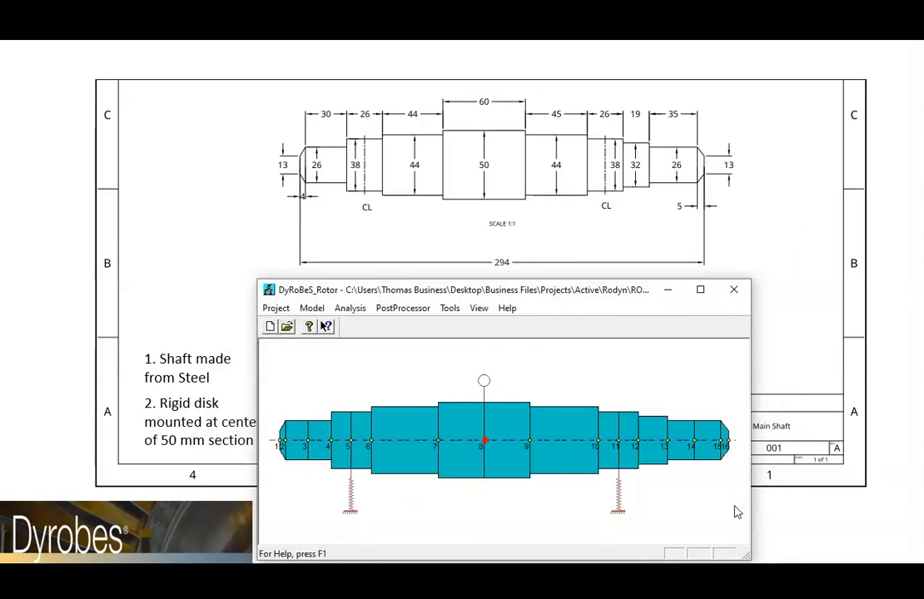
mouse_move(402, 308)
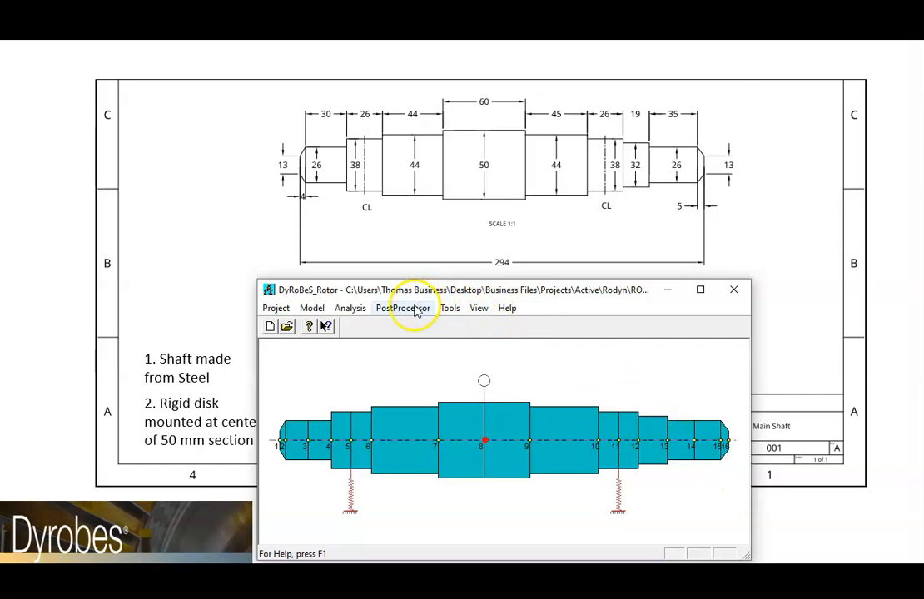
left_click(403, 308)
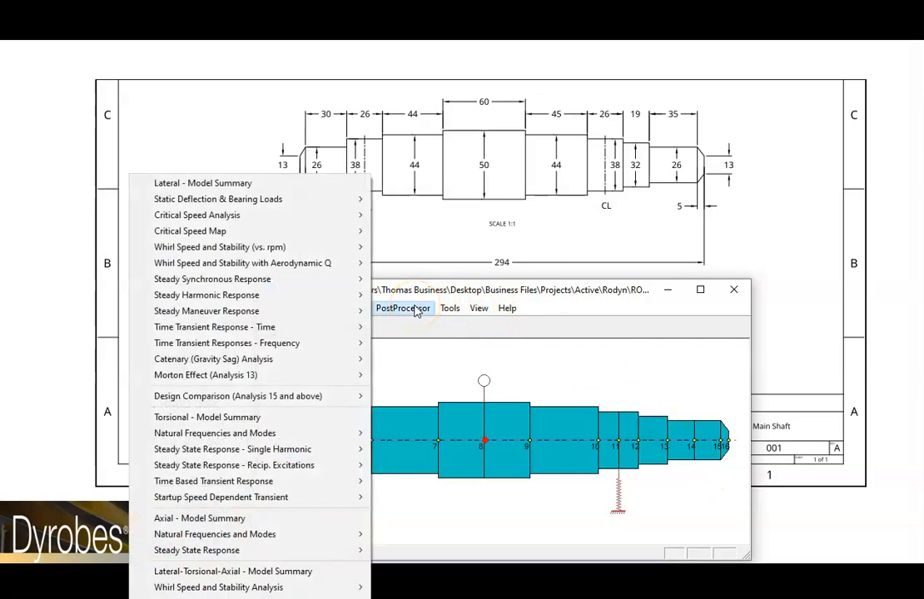
mouse_move(273, 226)
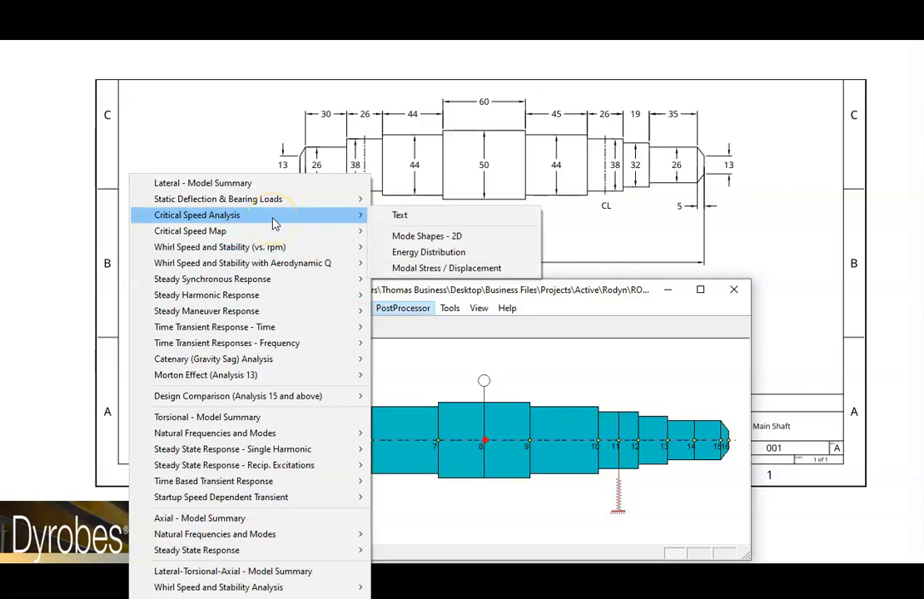
mouse_move(427, 236)
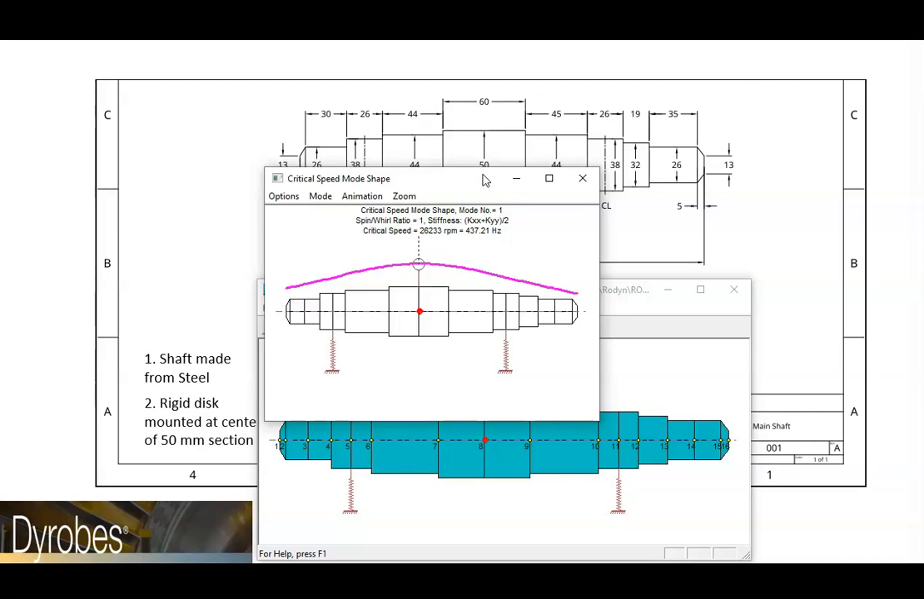
mouse_move(462, 174)
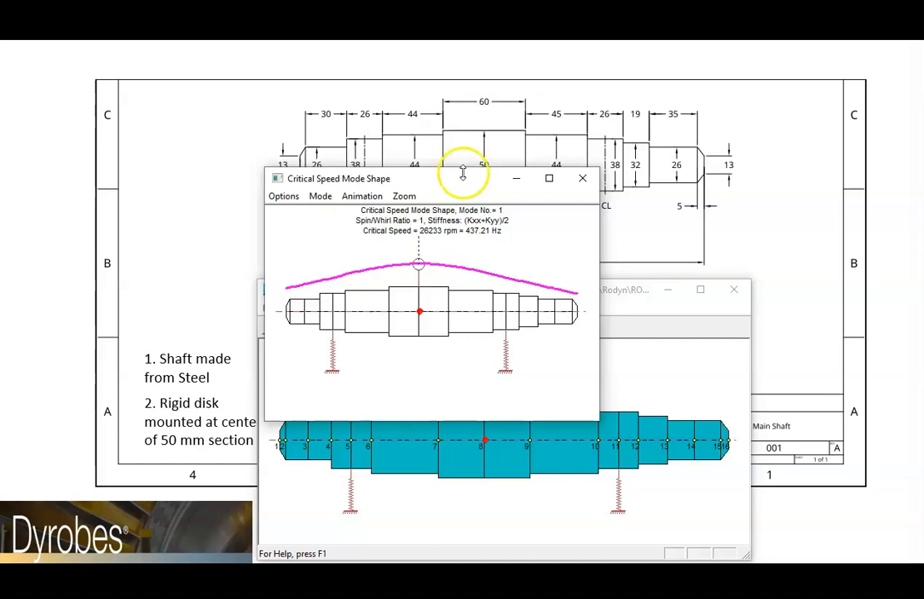
left_click(362, 195)
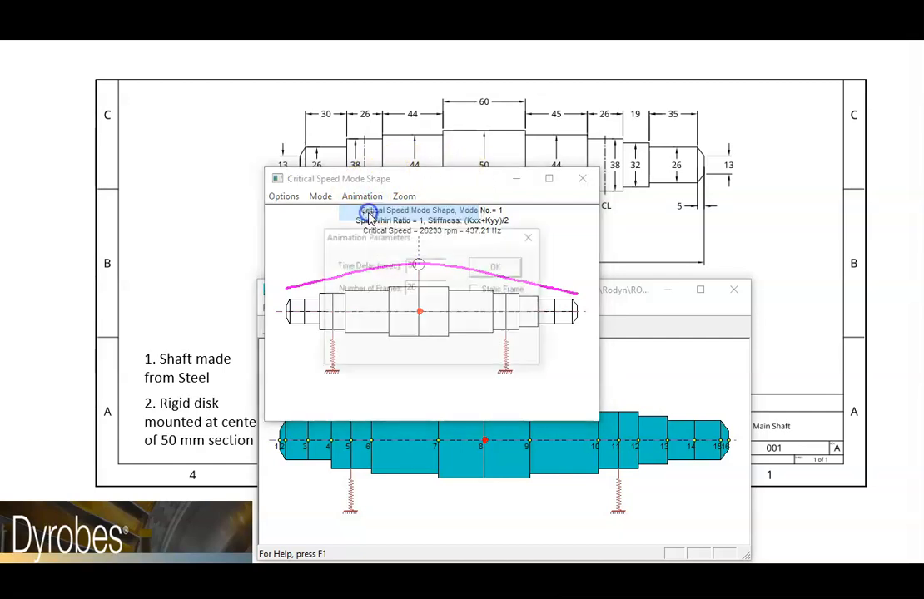
left_click(493, 264)
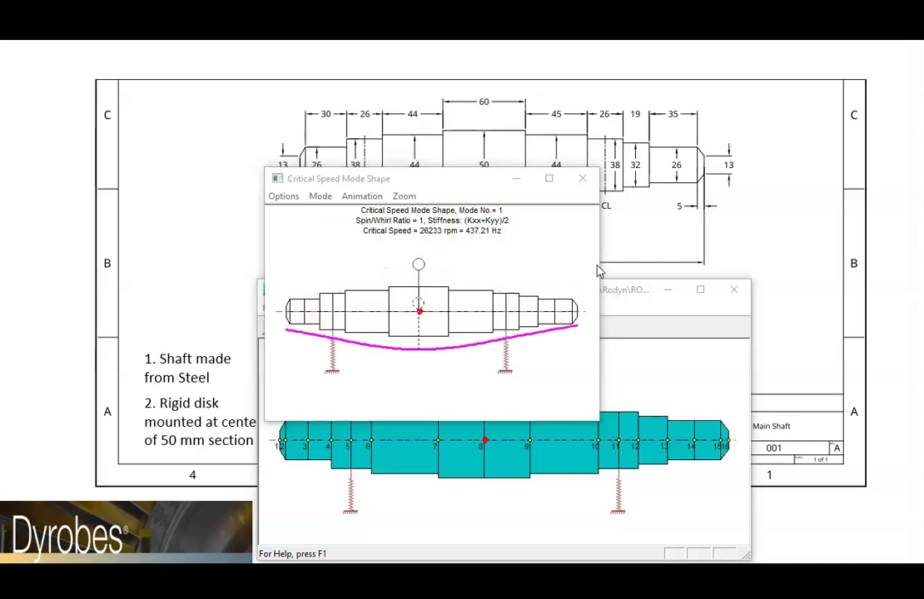
left_click(582, 178)
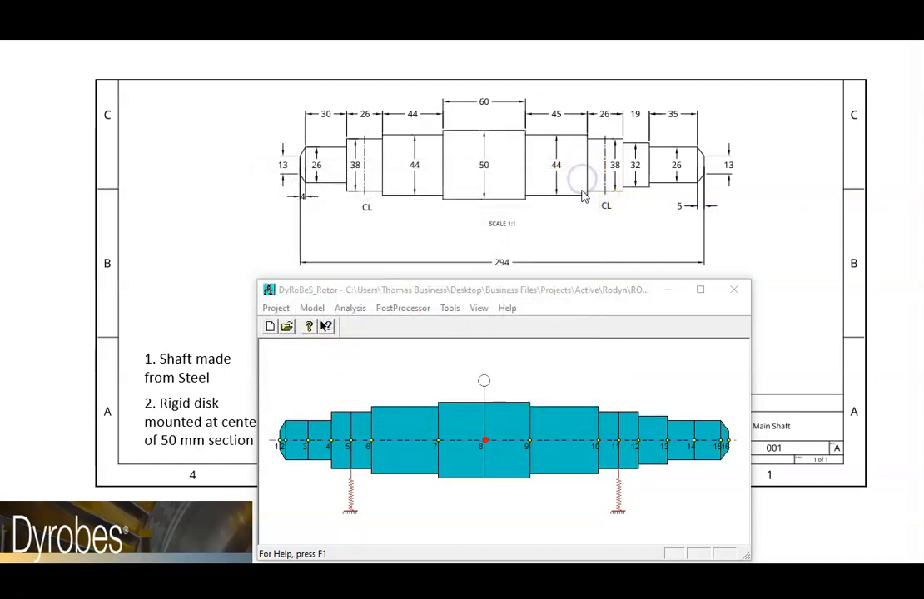